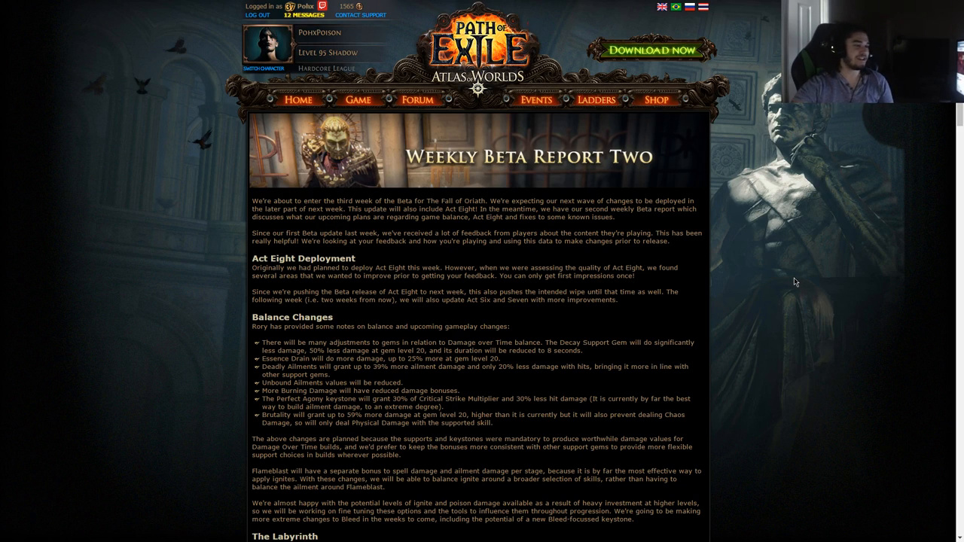
Step: Read the introduction and highlight the Act Eight Deployment heading
scroll("down", 3)
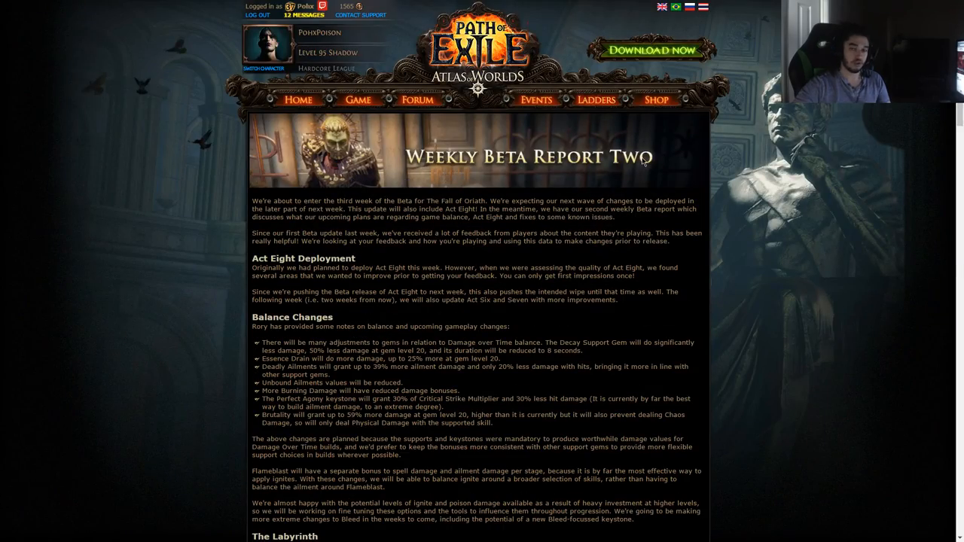
mouse_move(519, 214)
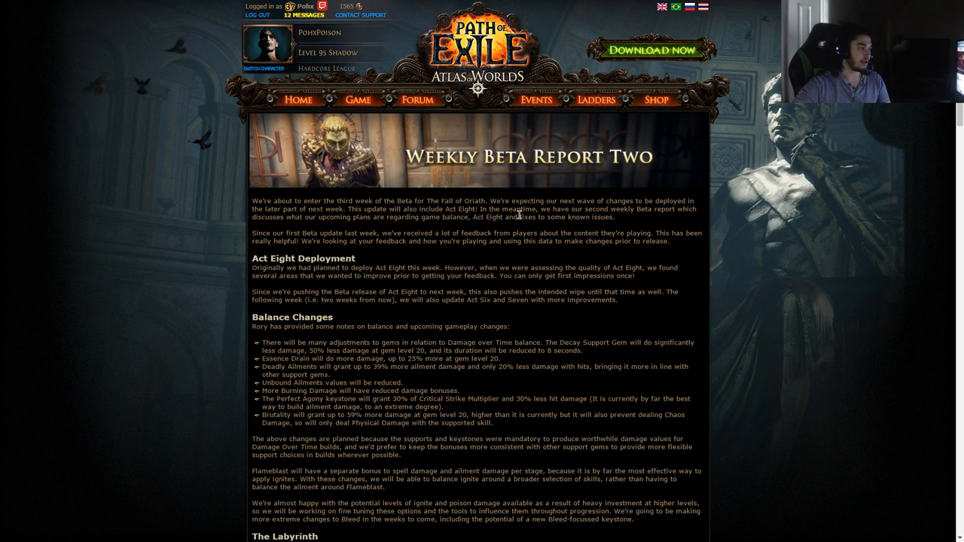
scroll("down", 3)
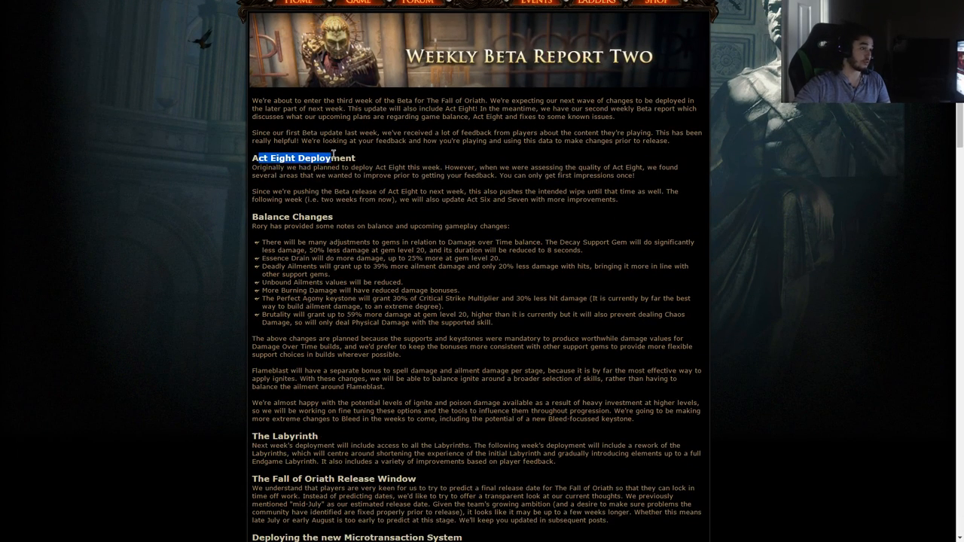
scroll("down", 3)
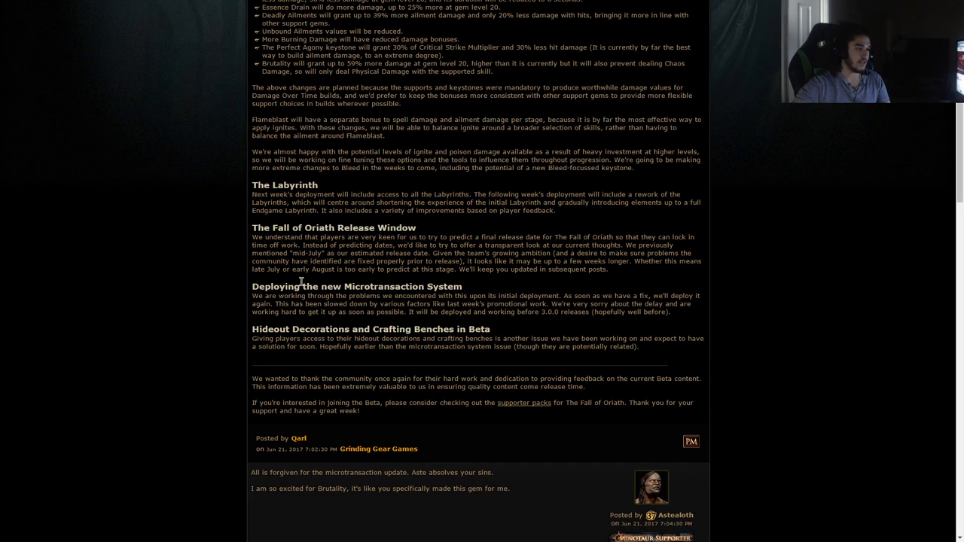
scroll("up", 3)
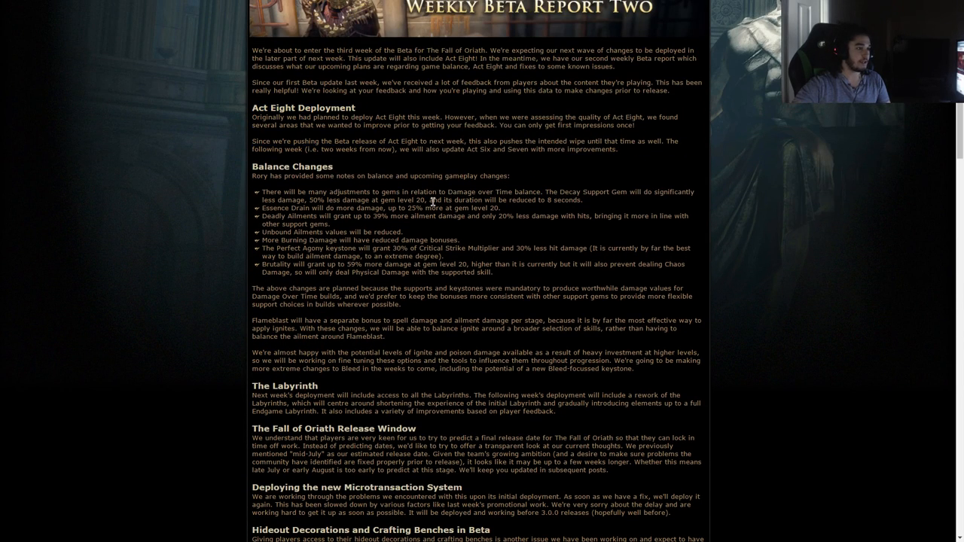
double_click(302, 107)
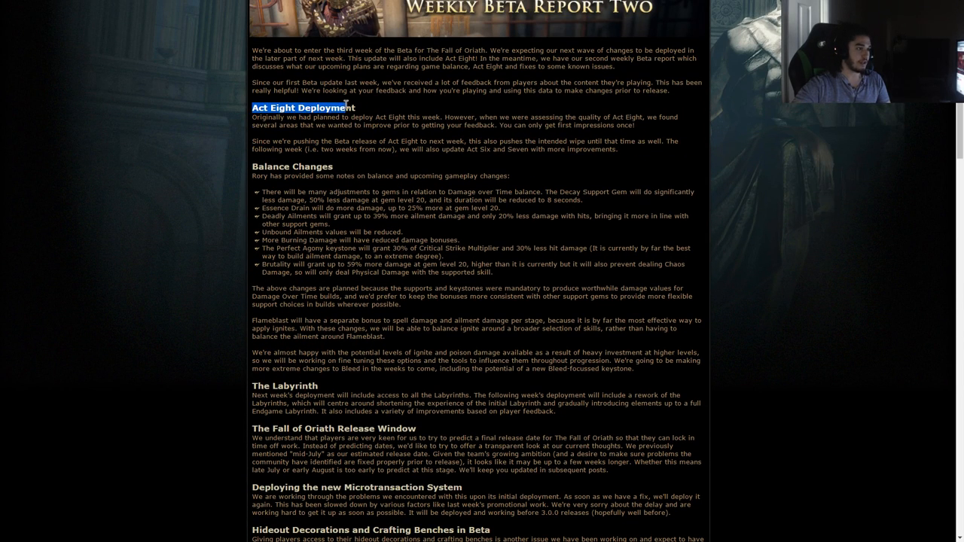
scroll("down", 3)
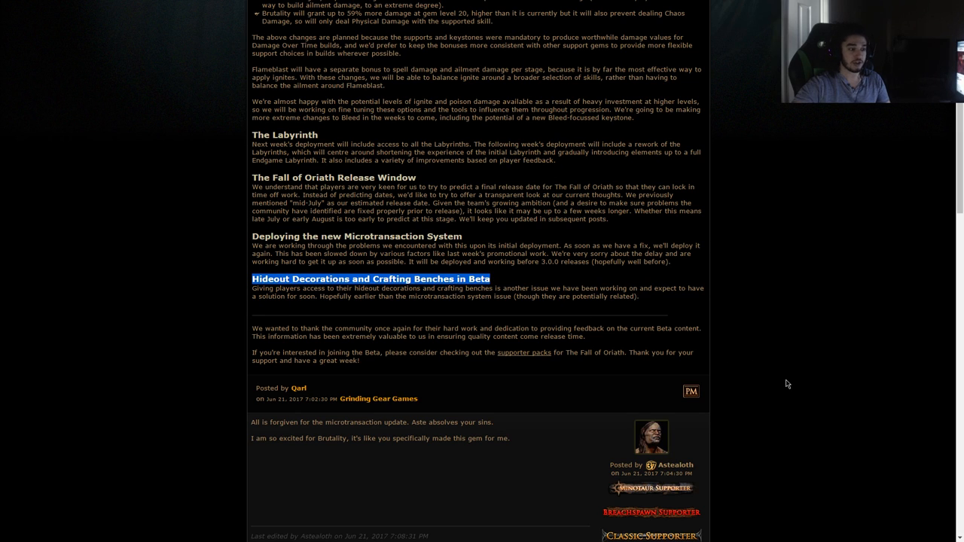
mouse_move(638, 371)
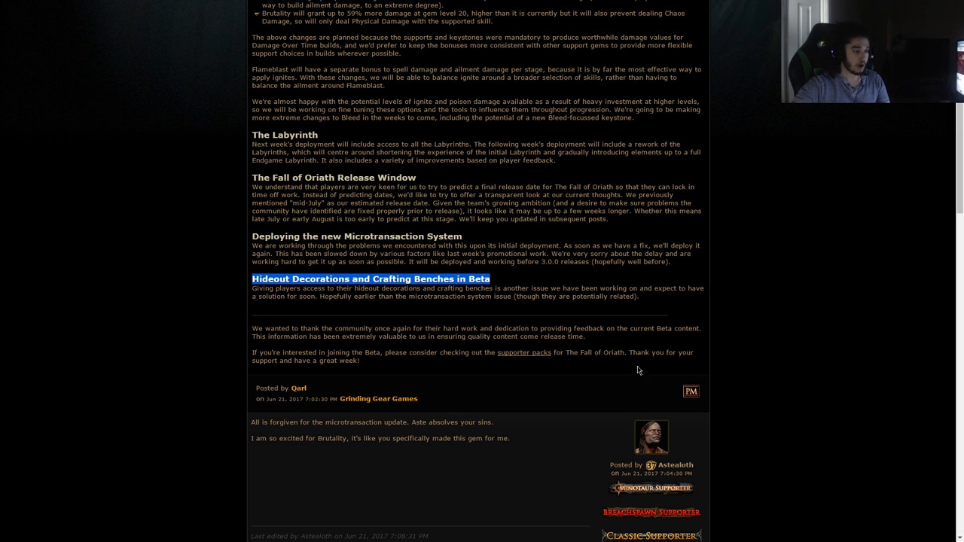
Step: Read through the Act Eight Deployment paragraphs down to Balance Changes
scroll("up", 3)
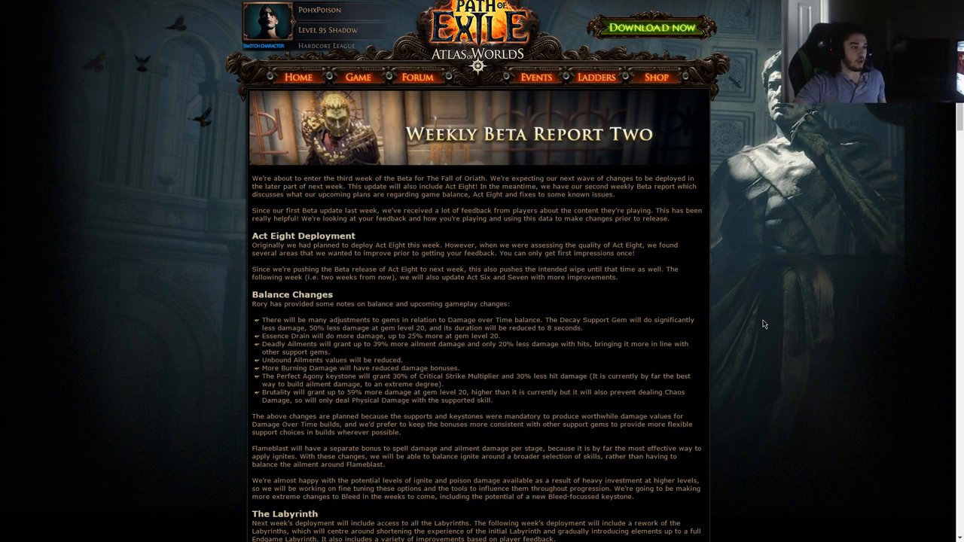
scroll("down", 3)
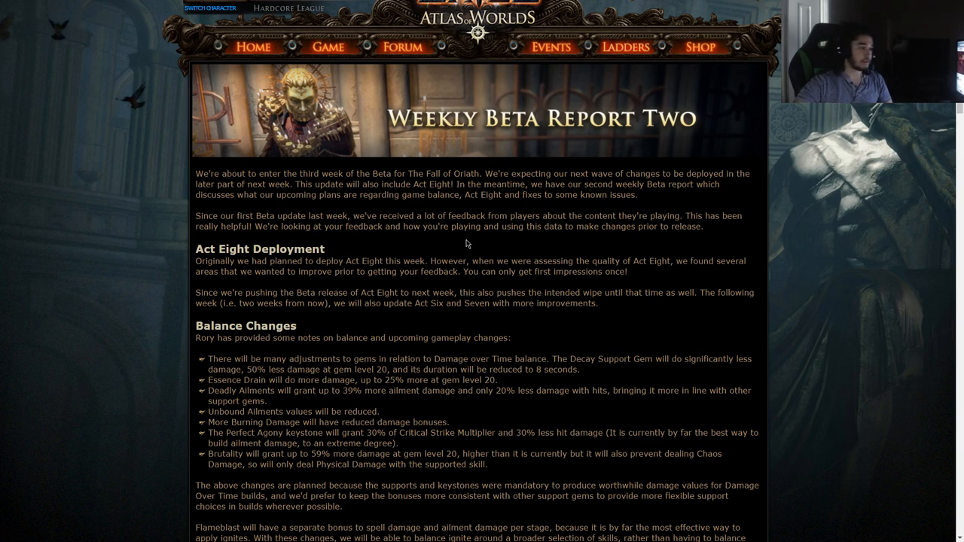
mouse_move(622, 247)
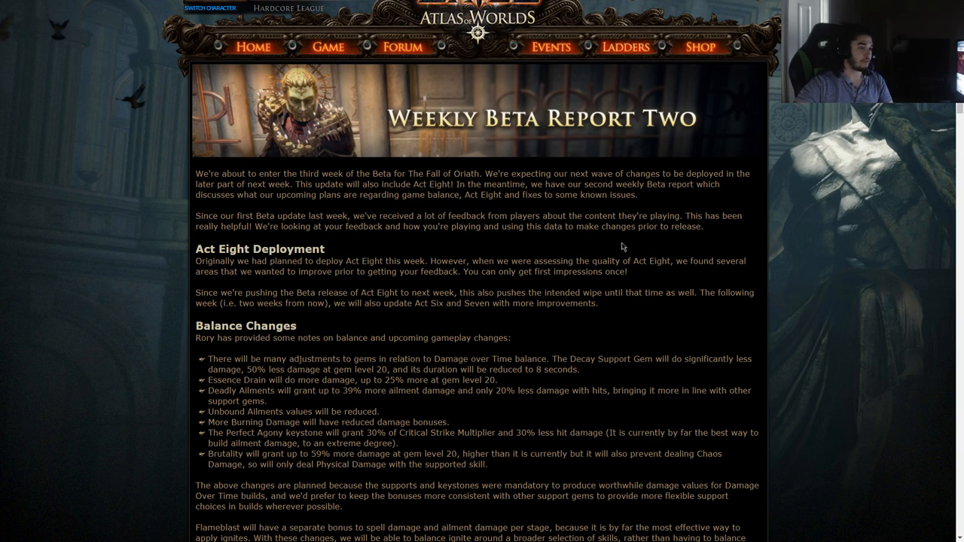
mouse_move(891, 250)
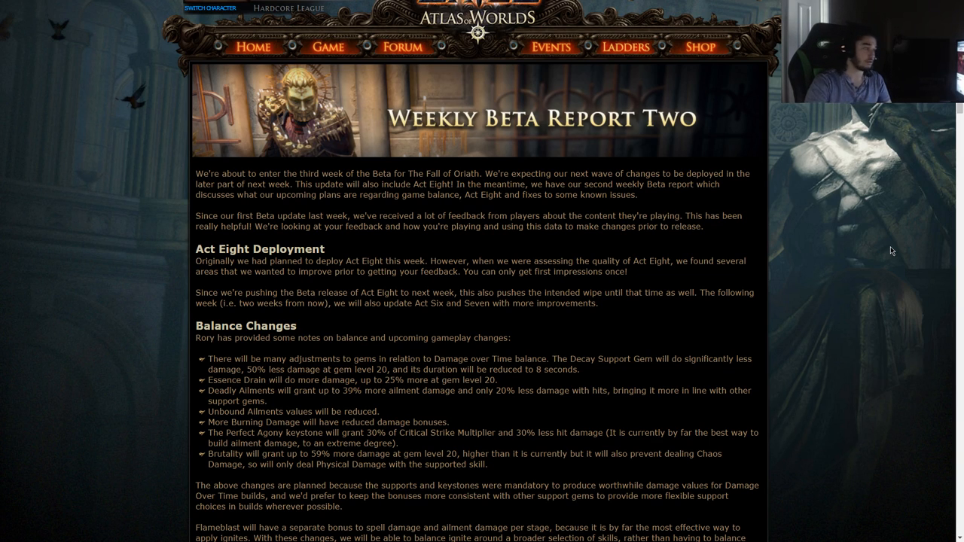
scroll("down", 3)
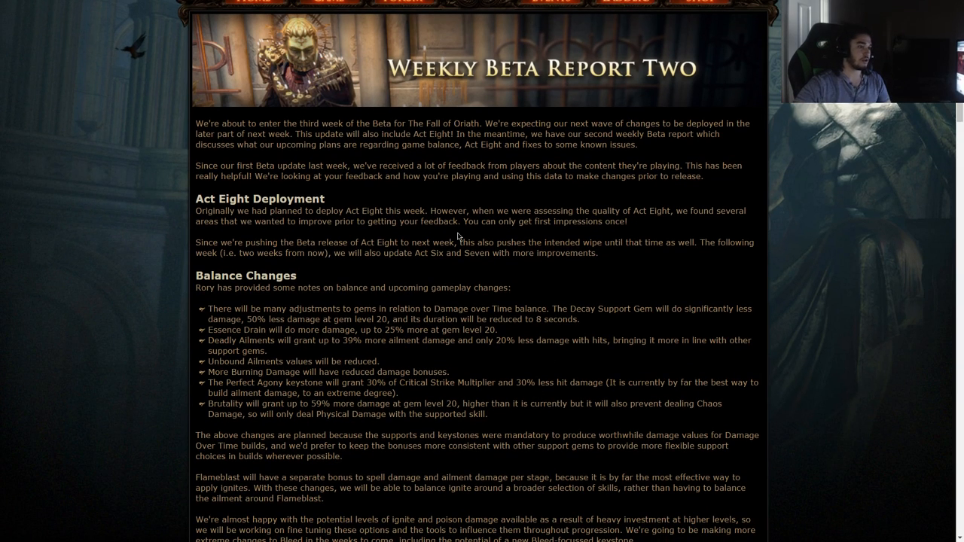
mouse_move(544, 162)
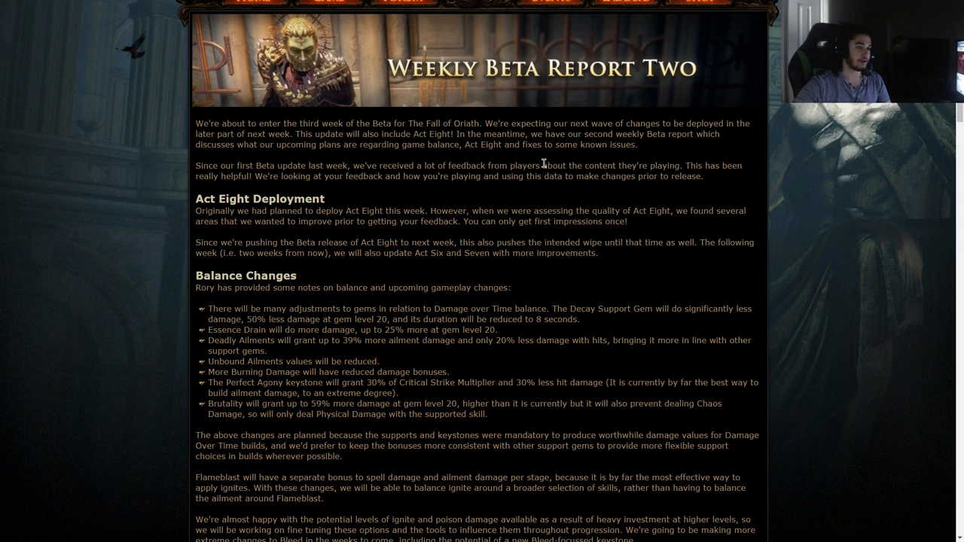
mouse_move(337, 185)
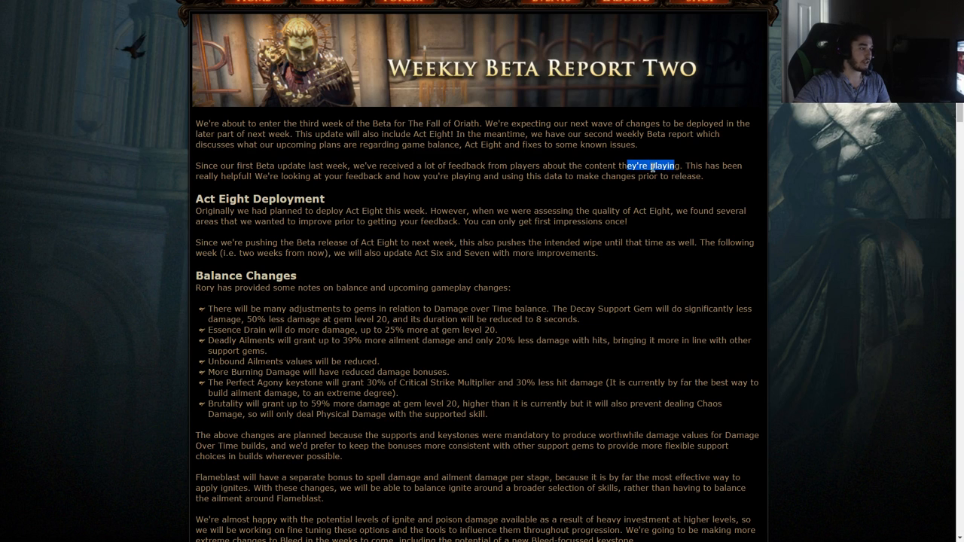
scroll("down", 3)
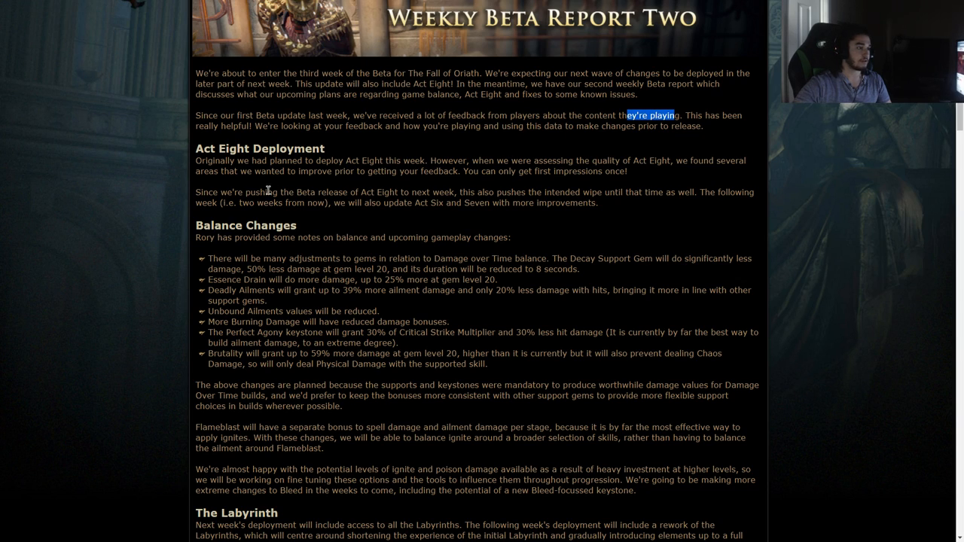
mouse_move(452, 155)
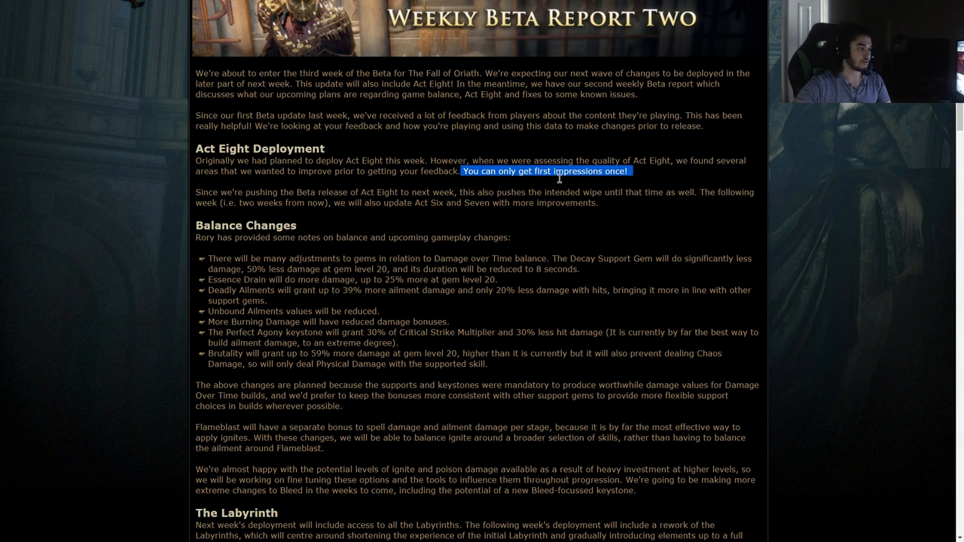
mouse_move(332, 192)
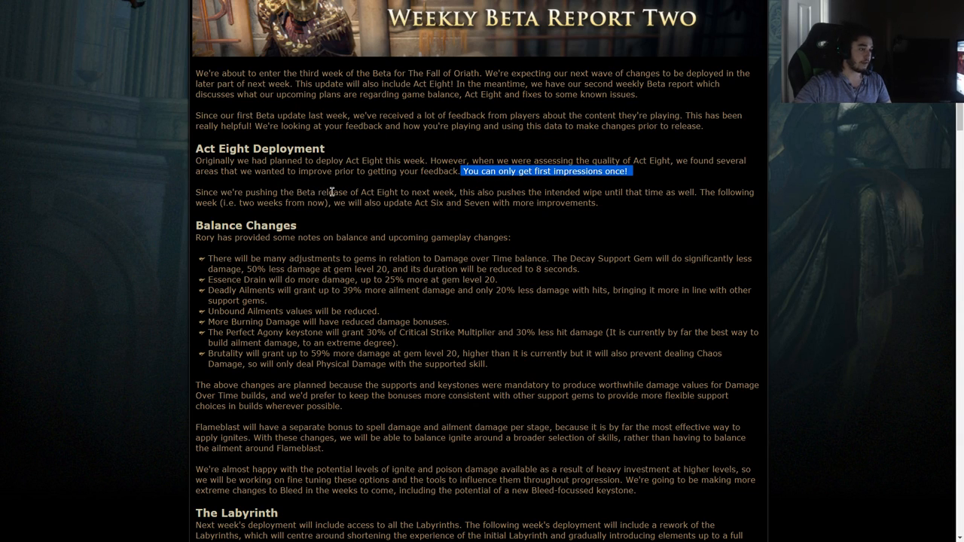
mouse_move(530, 190)
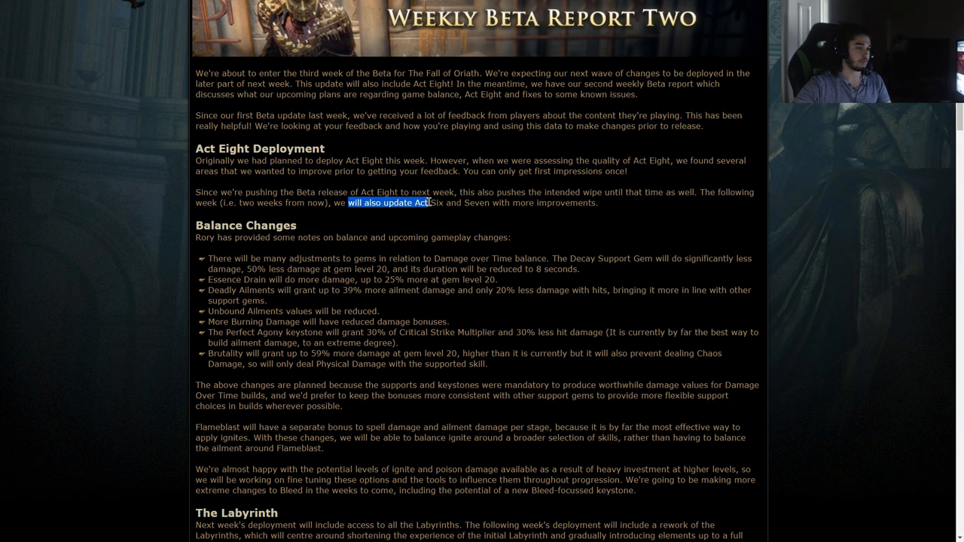
scroll("down", 3)
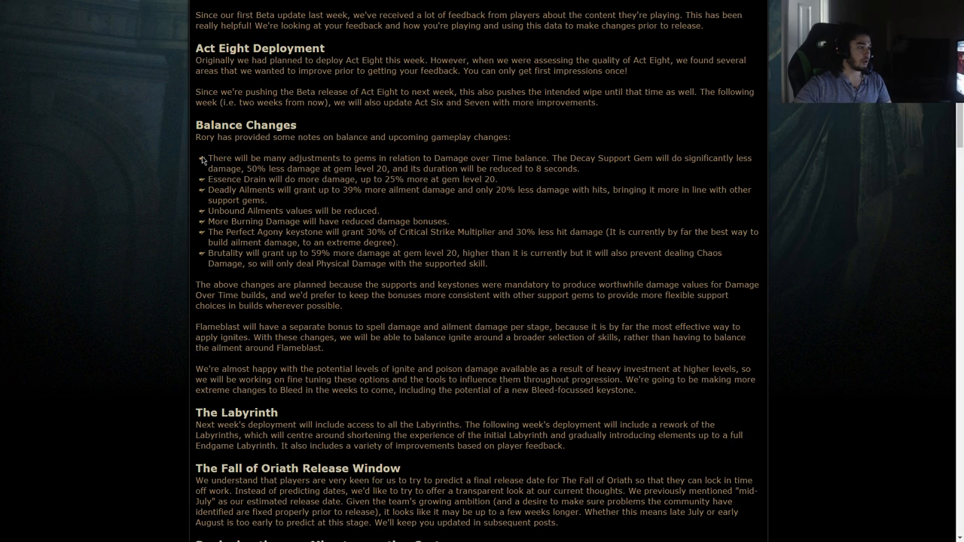
Step: Highlight the Deadly Ailments bullet across its start and end
left_click_drag(203, 158, 497, 160)
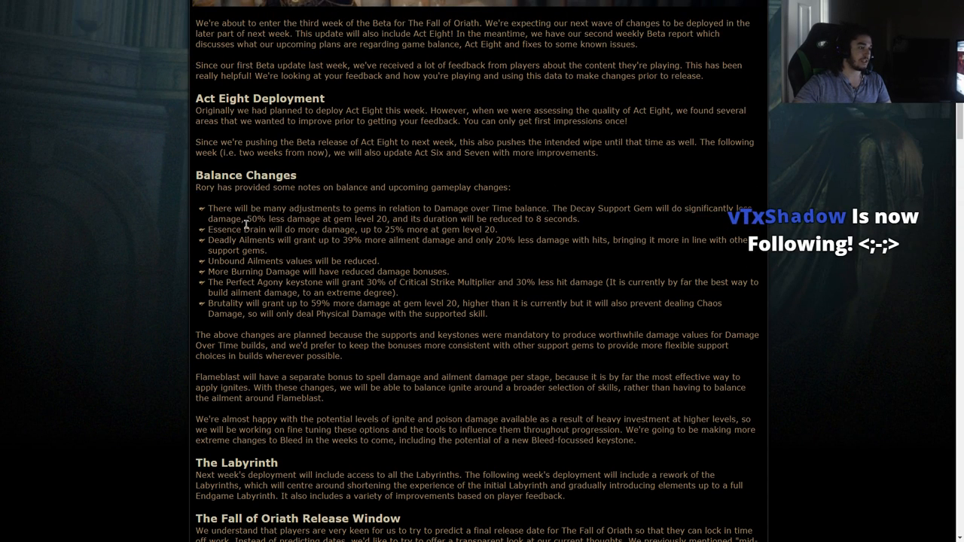
mouse_move(599, 219)
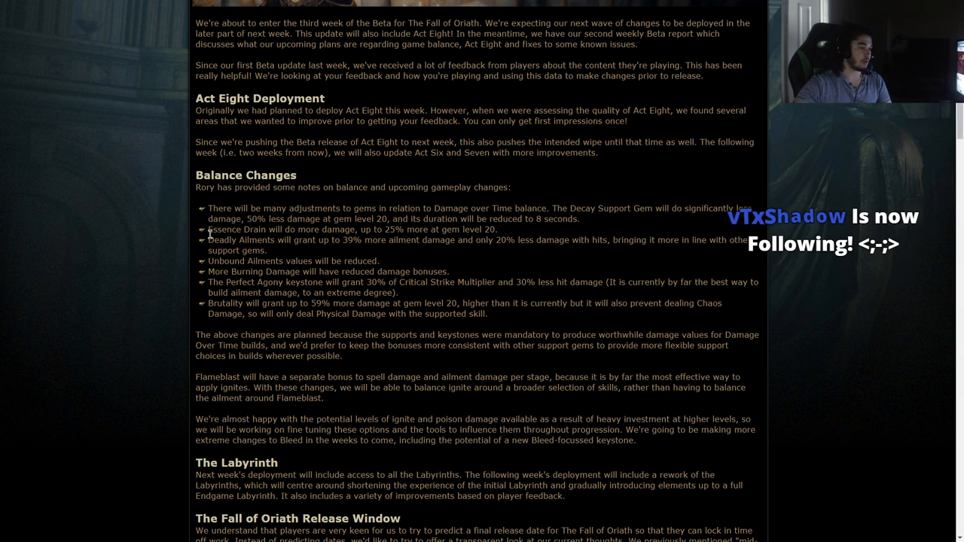
left_click_drag(527, 240, 254, 250)
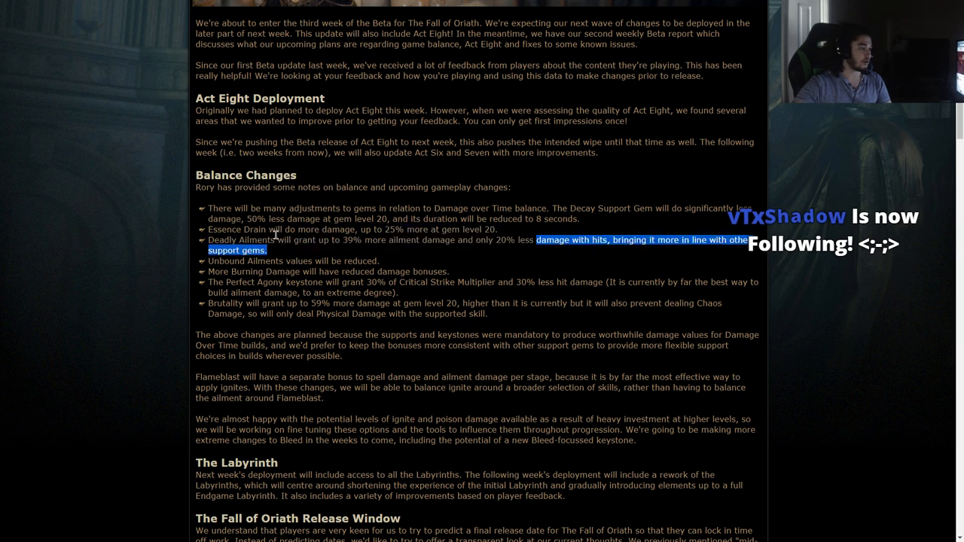
scroll("down", 3)
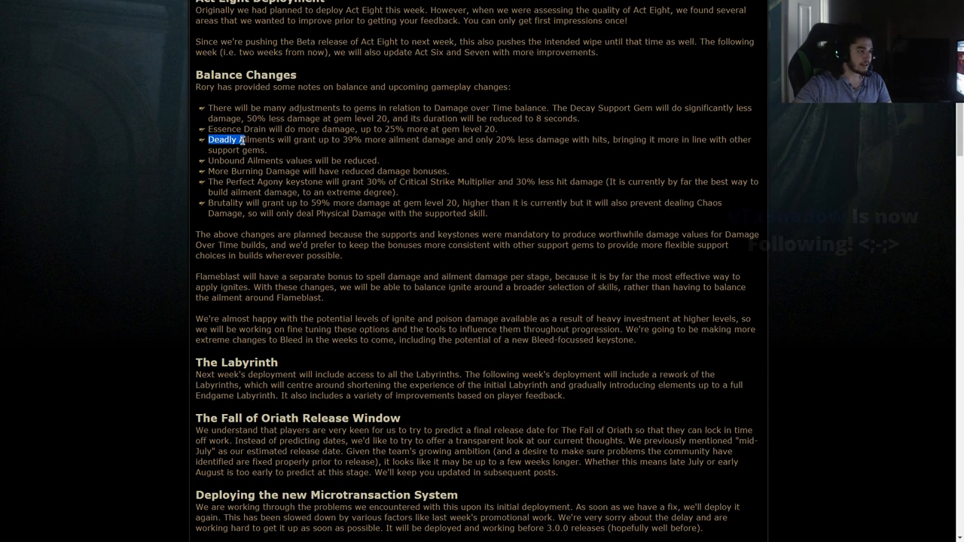
left_click_drag(209, 138, 366, 138)
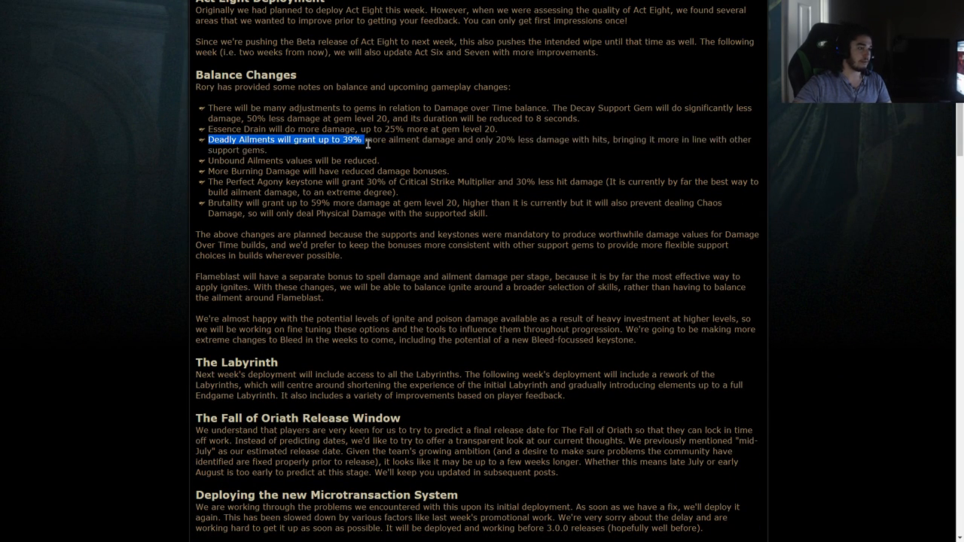
left_click_drag(367, 139, 520, 138)
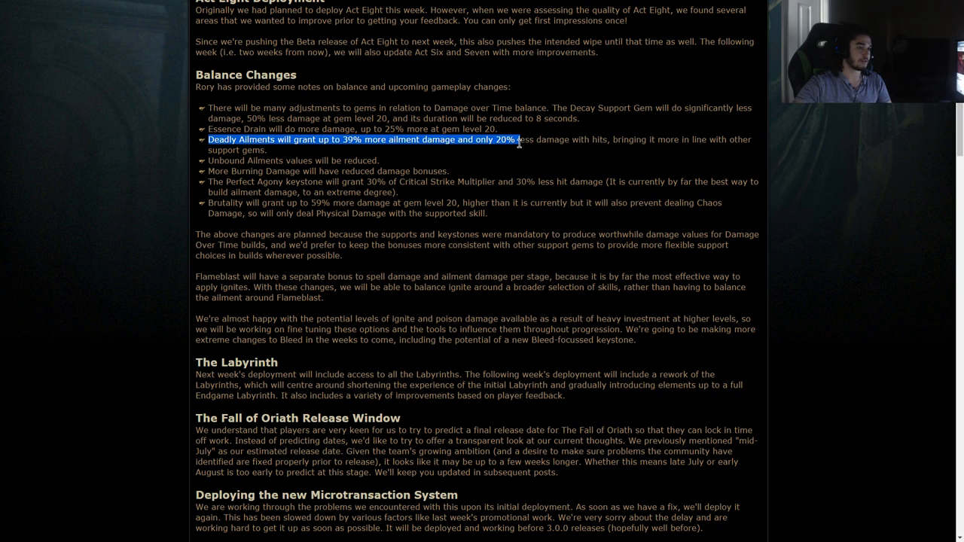
Step: Clear the Deadly Ailments highlight and read on through the Burning Damage bullet
scroll("down", 3)
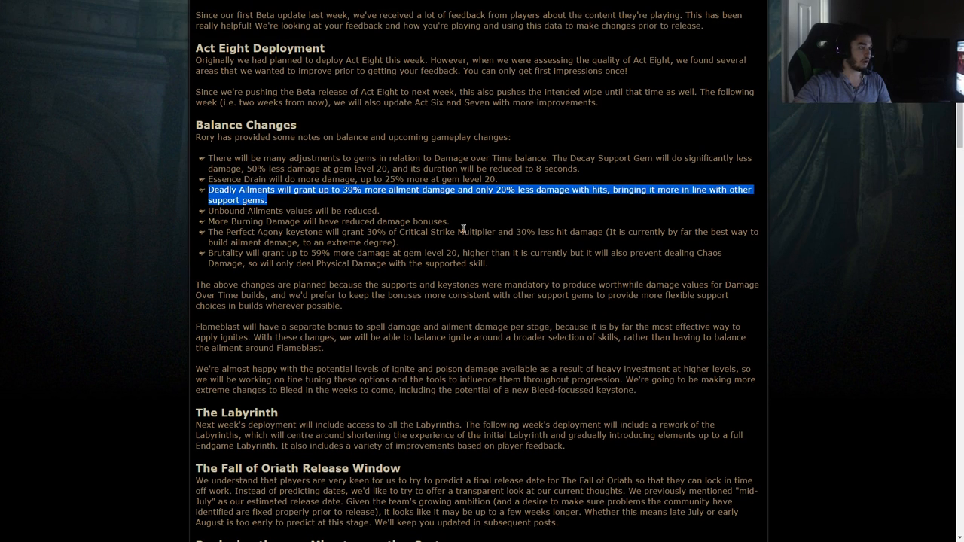
mouse_move(274, 181)
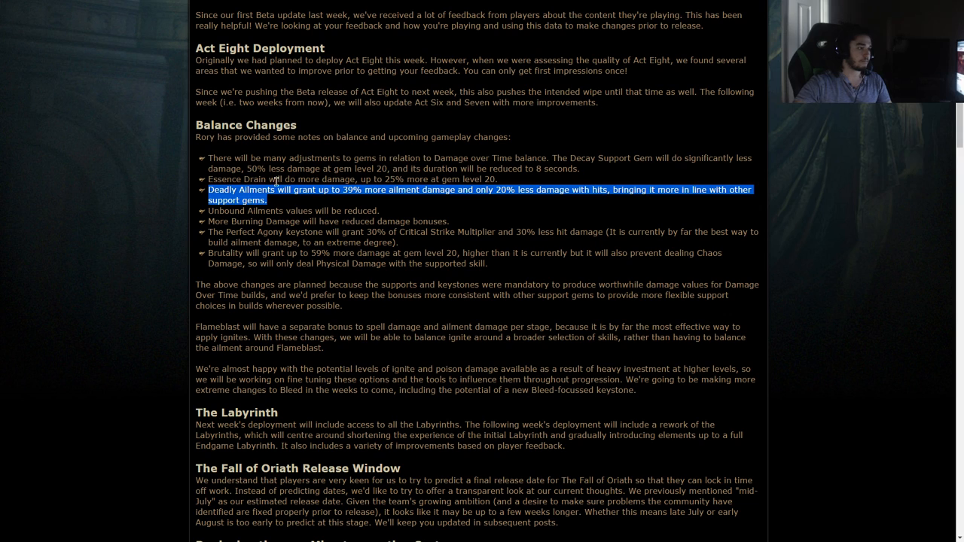
left_click(292, 200)
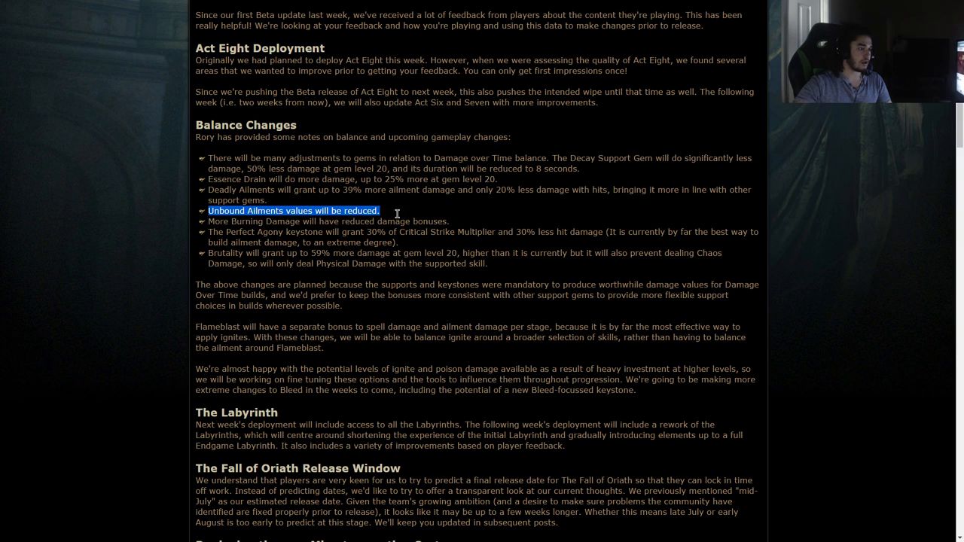
mouse_move(310, 221)
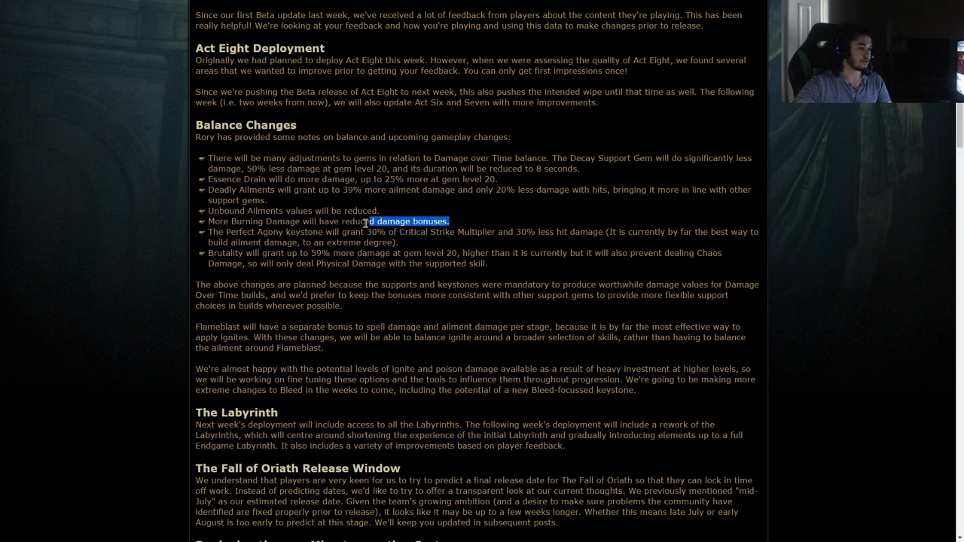
scroll("down", 3)
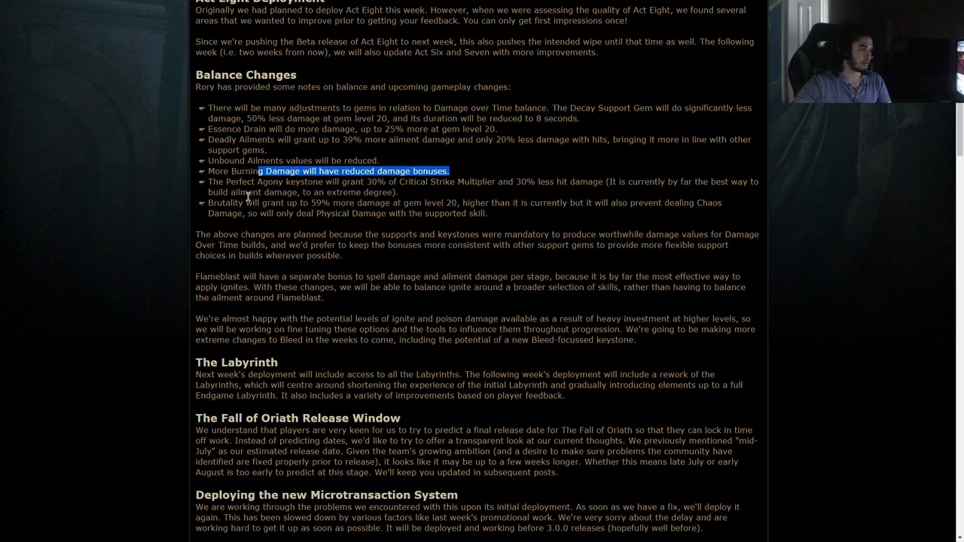
mouse_move(247, 169)
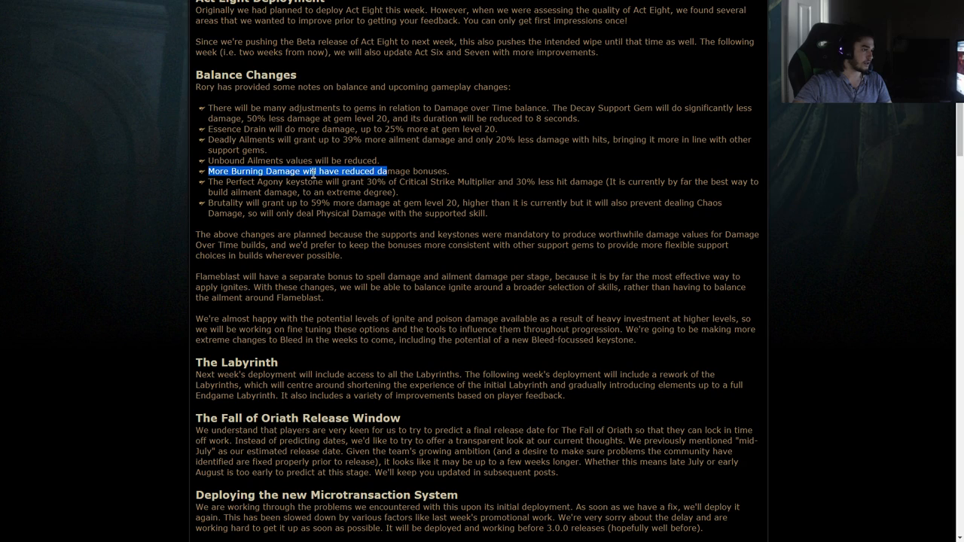
mouse_move(410, 196)
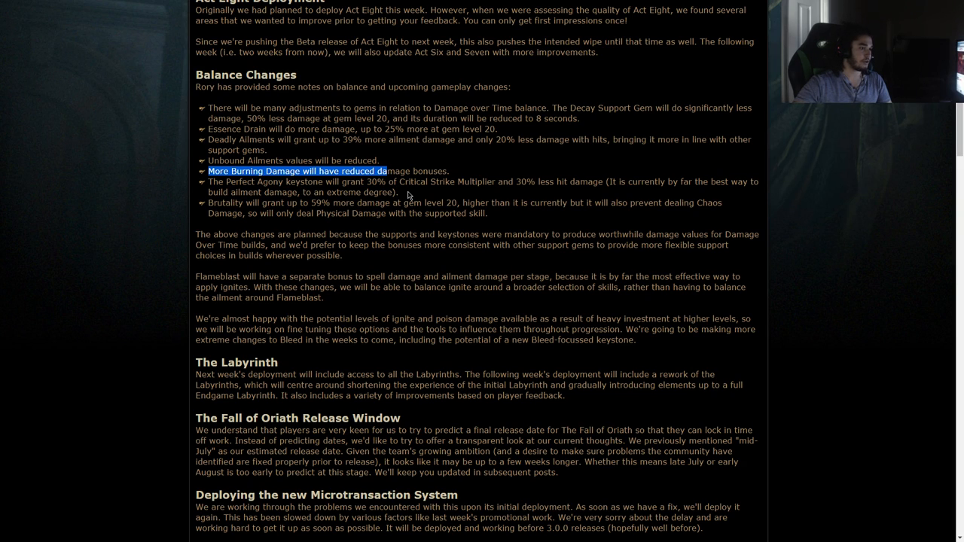
mouse_move(474, 192)
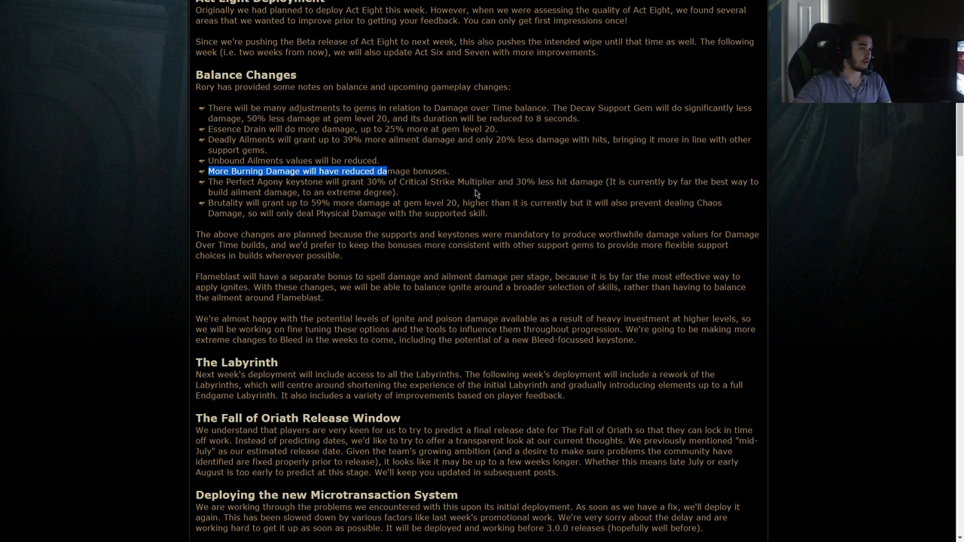
mouse_move(489, 196)
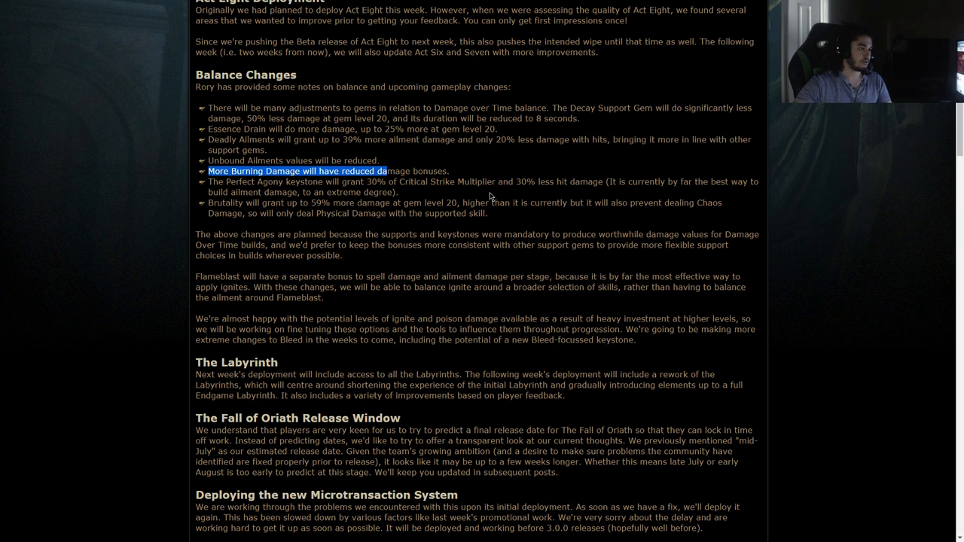
mouse_move(710, 201)
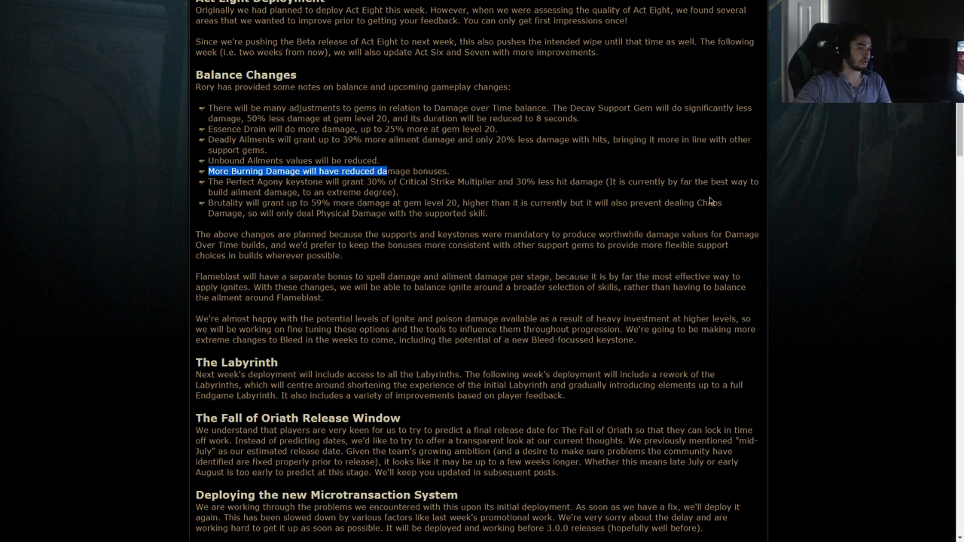
mouse_move(457, 191)
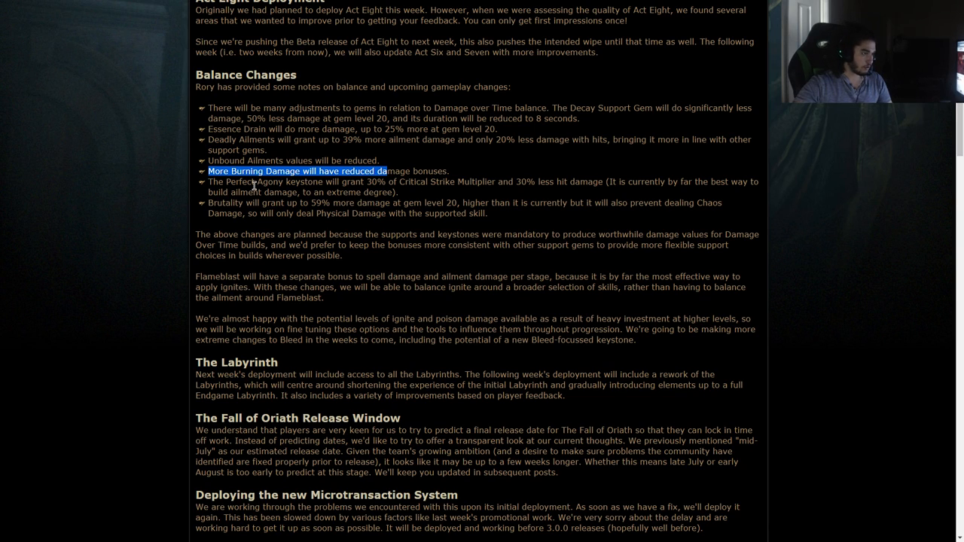
mouse_move(389, 190)
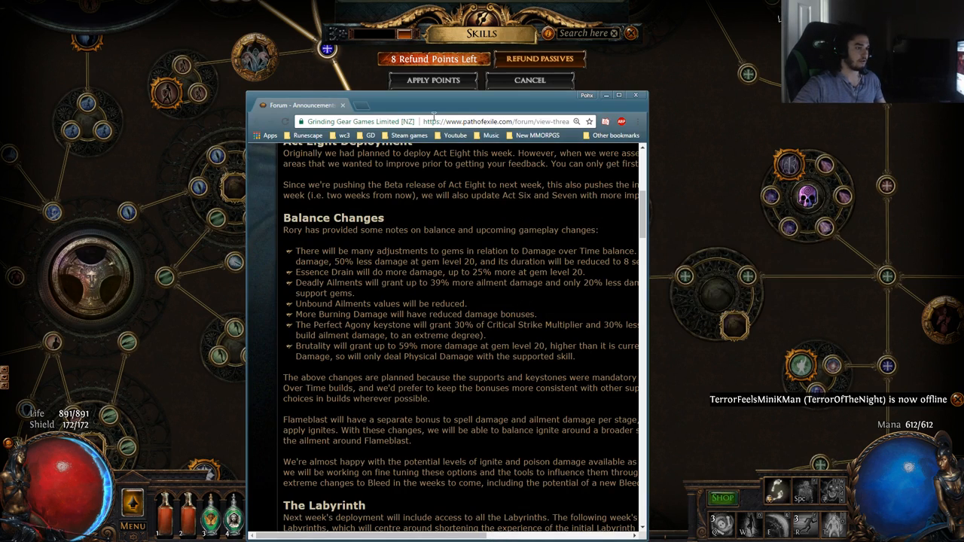
mouse_move(359, 285)
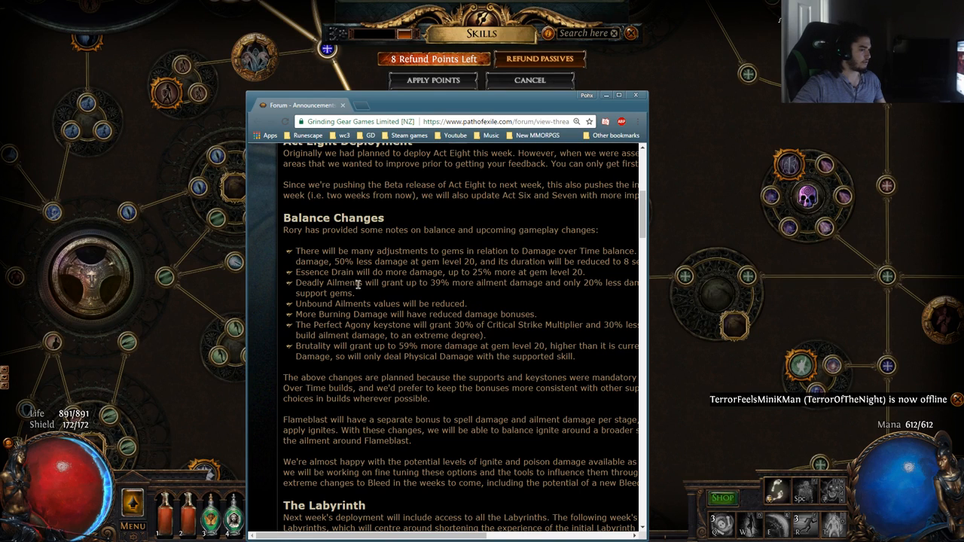
Step: Bring the forum post back to full screen over the passive skill tree
scroll("down", 3)
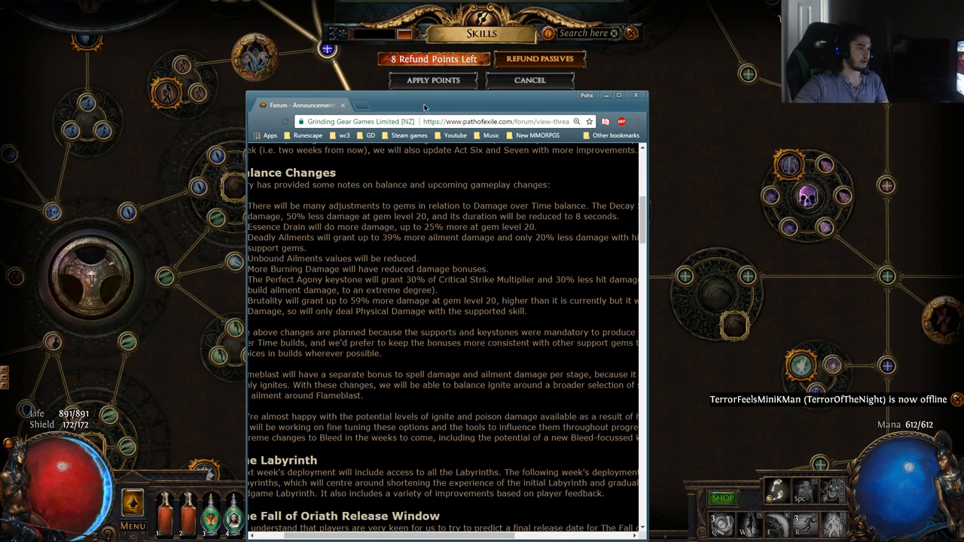
left_click(618, 95)
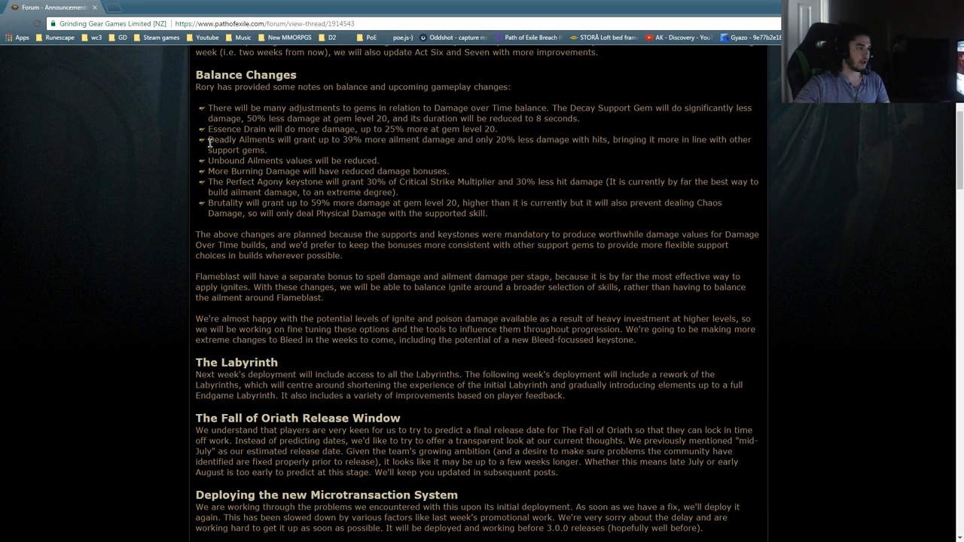
Step: Highlight the Brutality keystone bullet including its extra damage at gem level 20
double_click(229, 203)
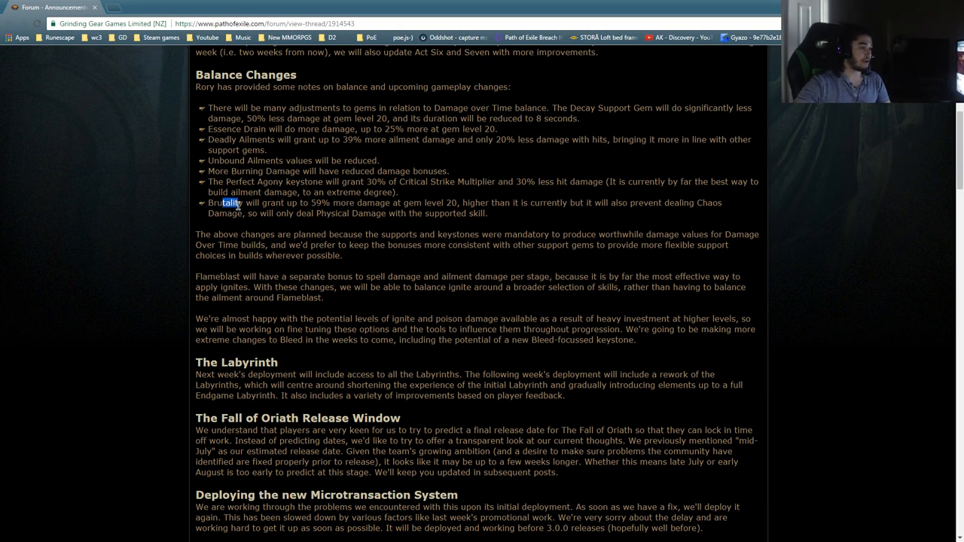
left_click_drag(241, 202, 460, 201)
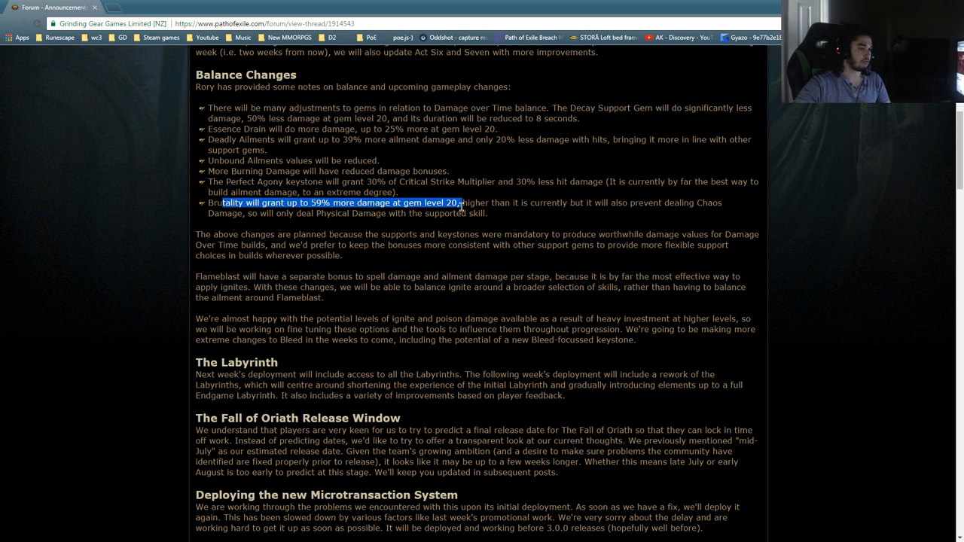
mouse_move(600, 214)
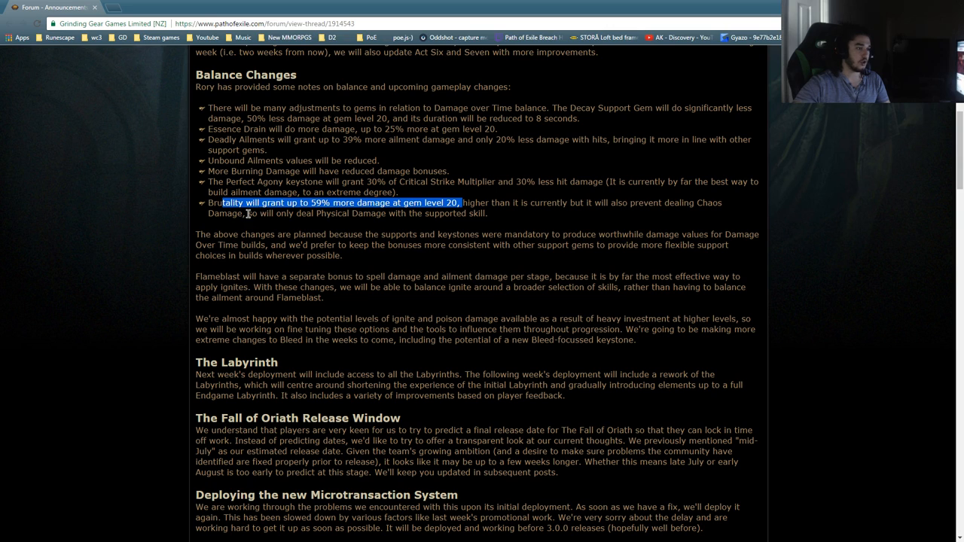
scroll("down", 3)
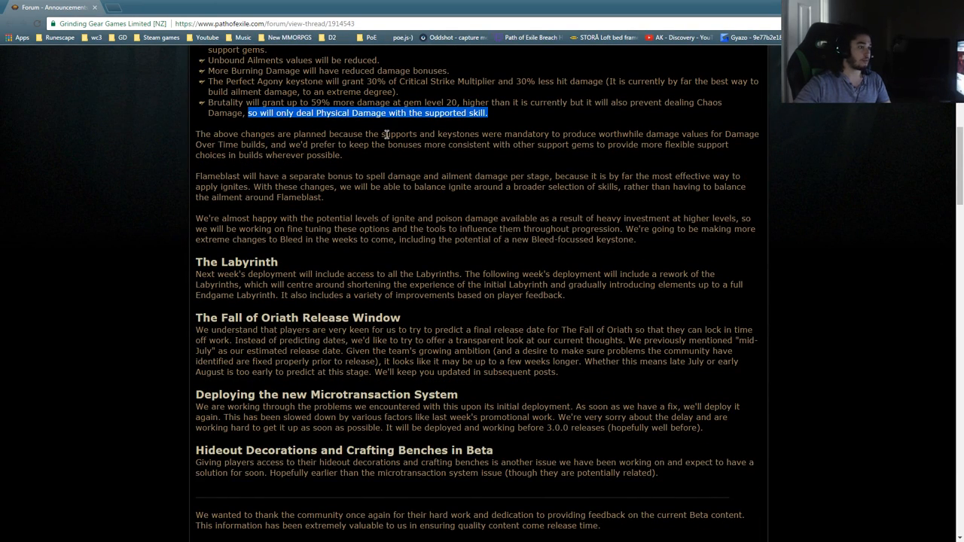
mouse_move(590, 175)
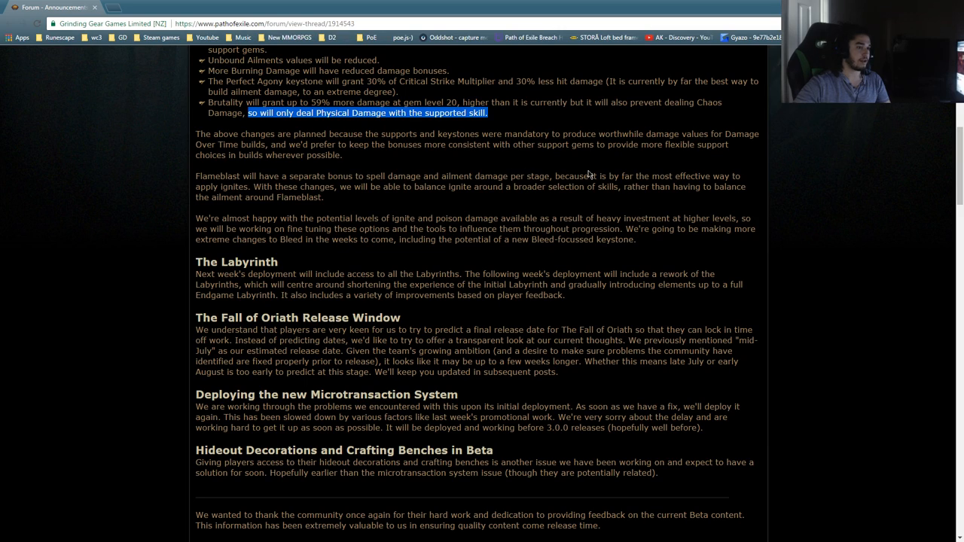
mouse_move(315, 167)
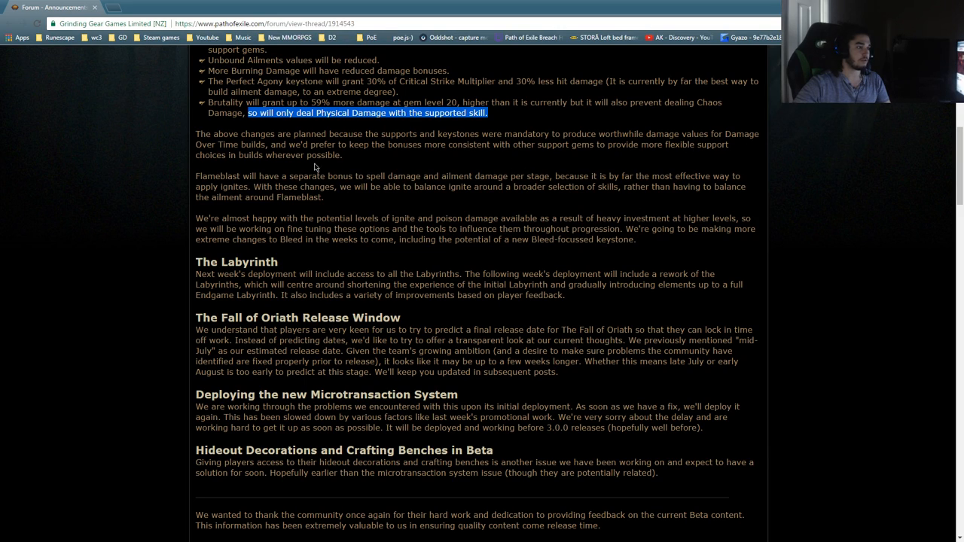
mouse_move(390, 155)
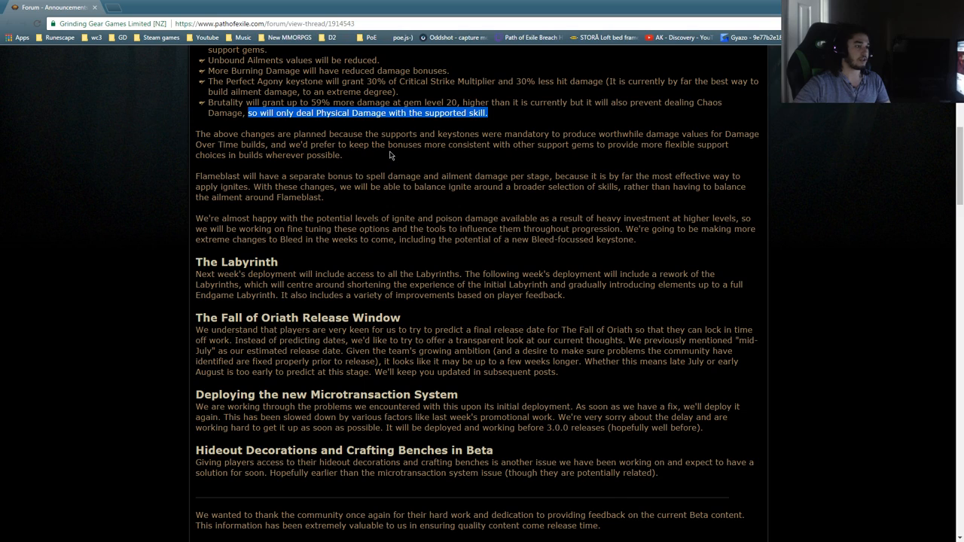
mouse_move(578, 156)
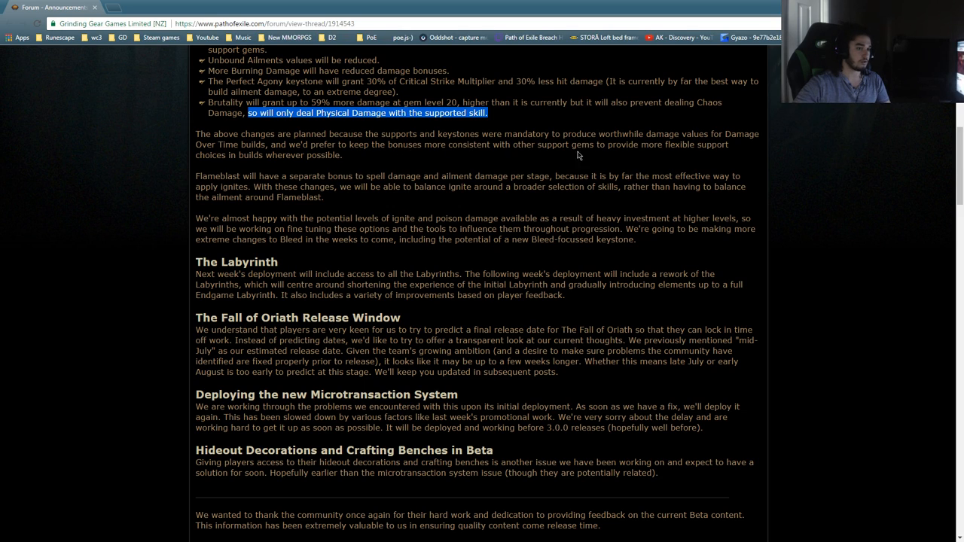
mouse_move(497, 172)
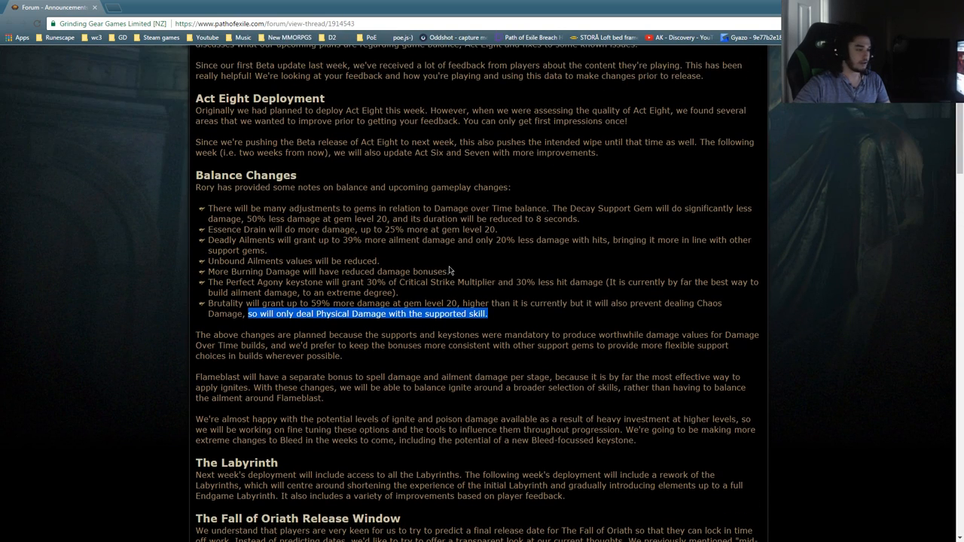
Step: Highlight the Perfect Agony bullet through its 30% Critical Strike Multiplier phrase
scroll("down", 3)
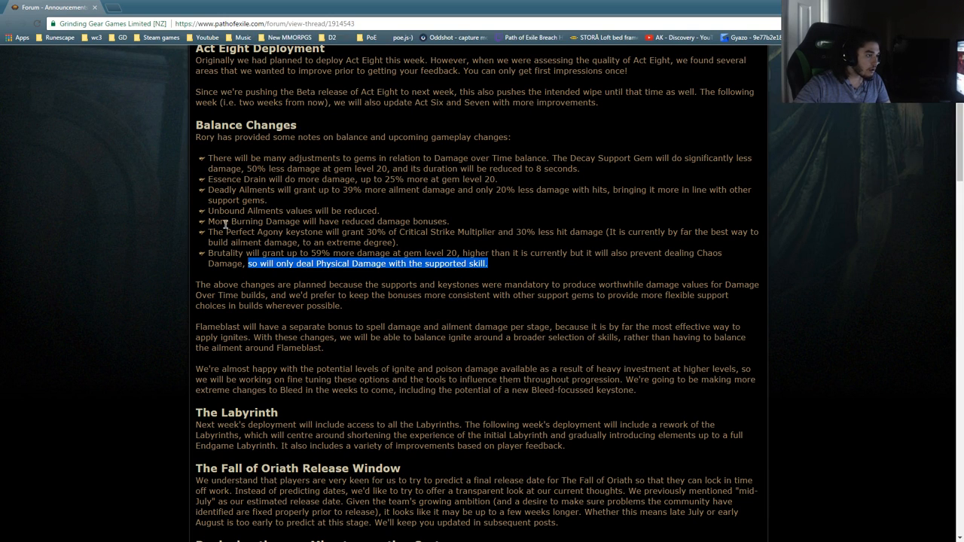
scroll("down", 3)
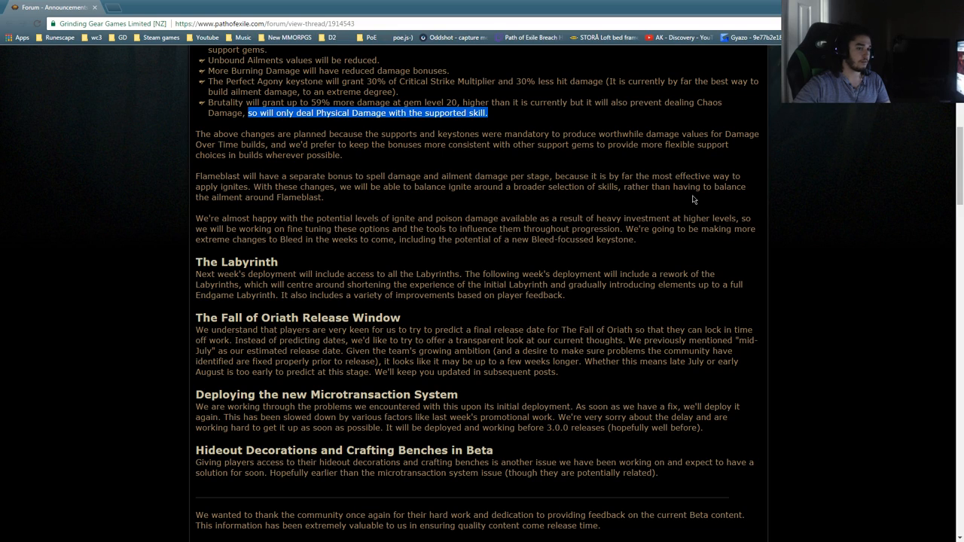
mouse_move(271, 190)
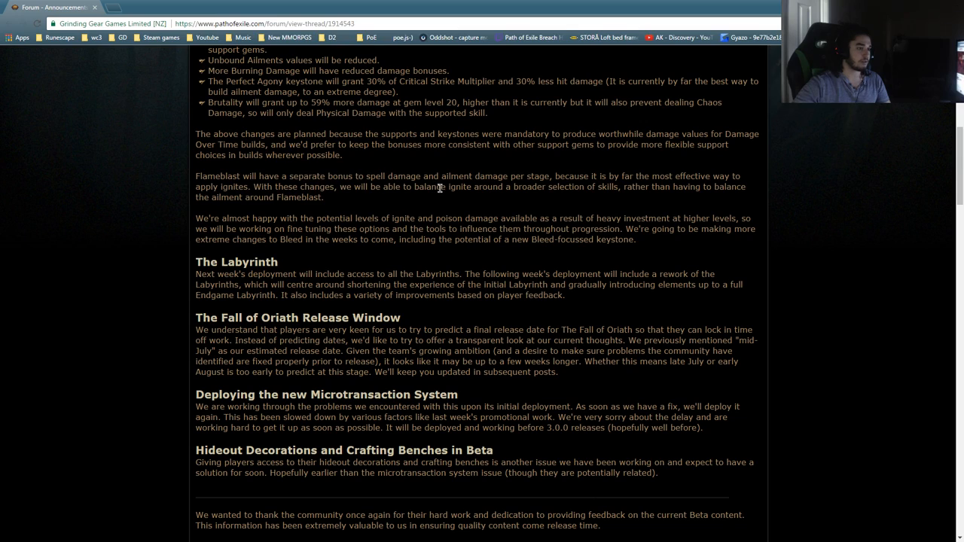
mouse_move(681, 190)
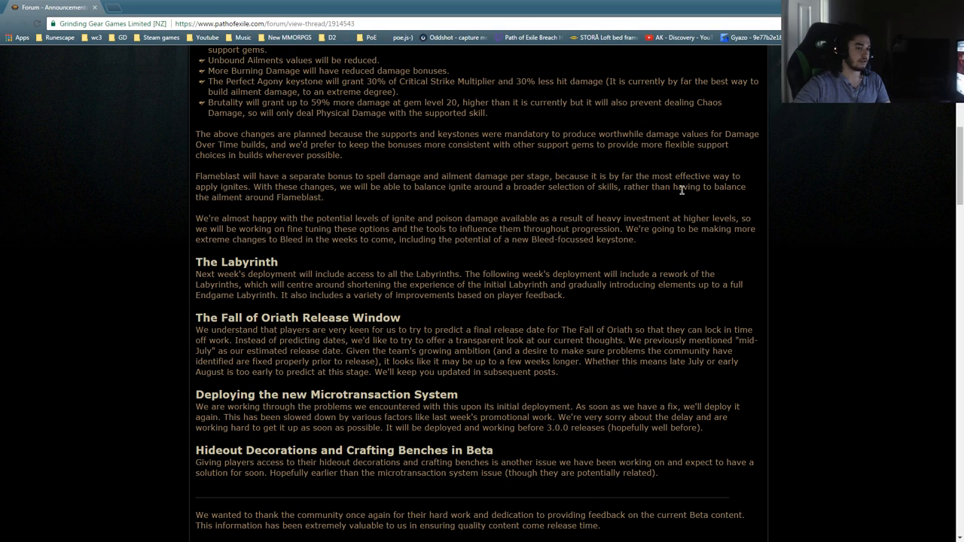
mouse_move(258, 215)
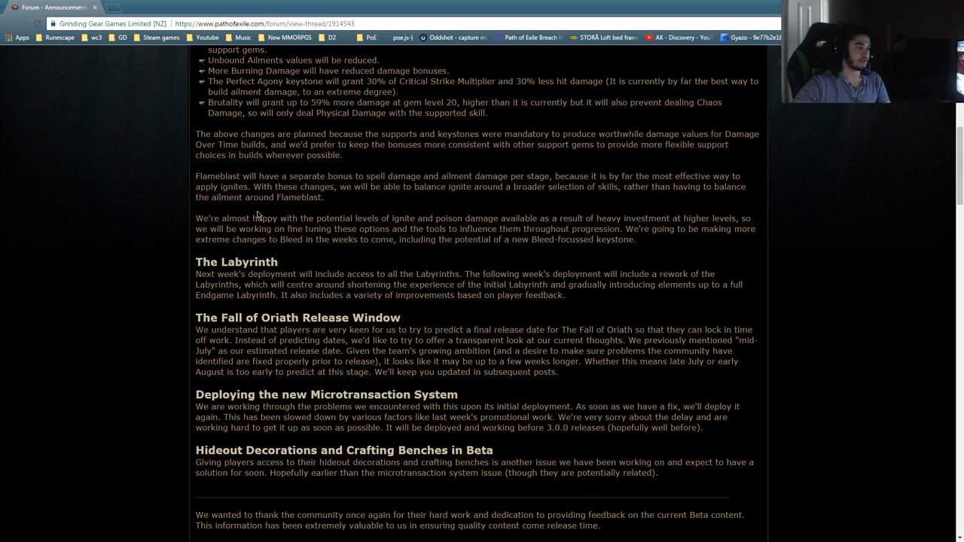
left_click_drag(211, 174, 329, 195)
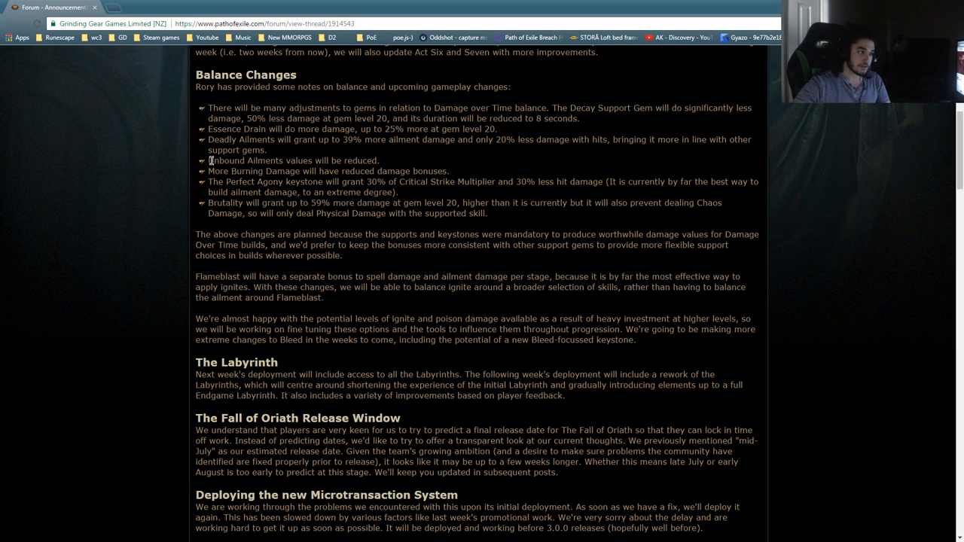
left_click_drag(208, 181, 388, 180)
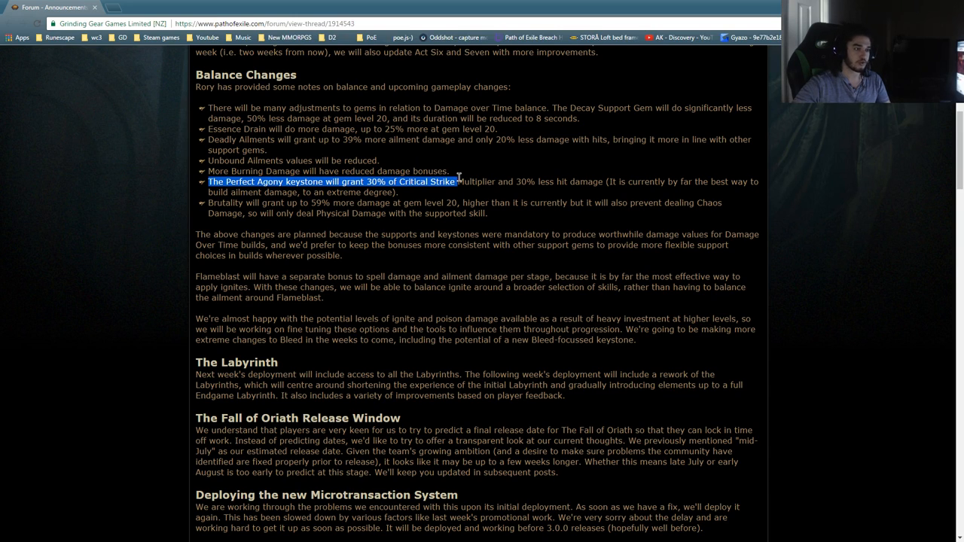
left_click_drag(434, 181, 496, 181)
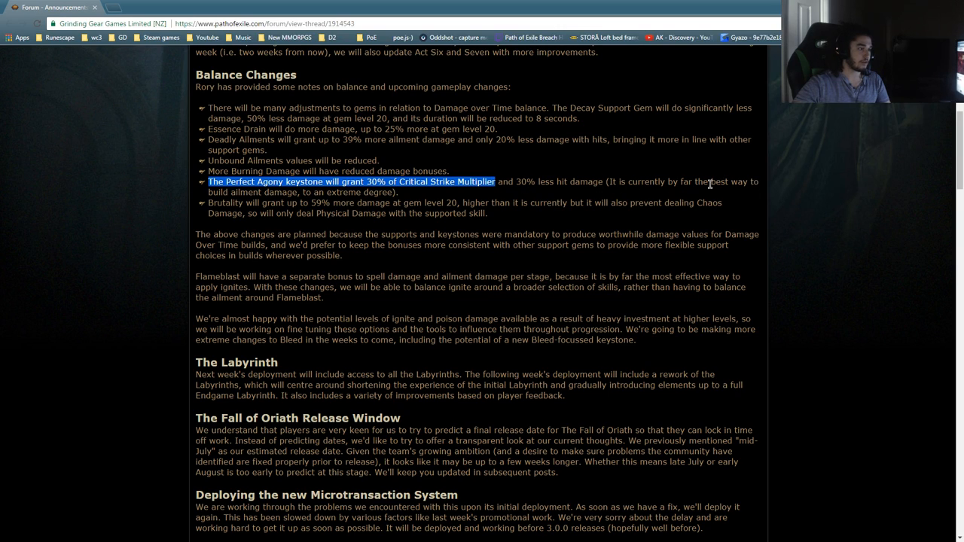
mouse_move(347, 201)
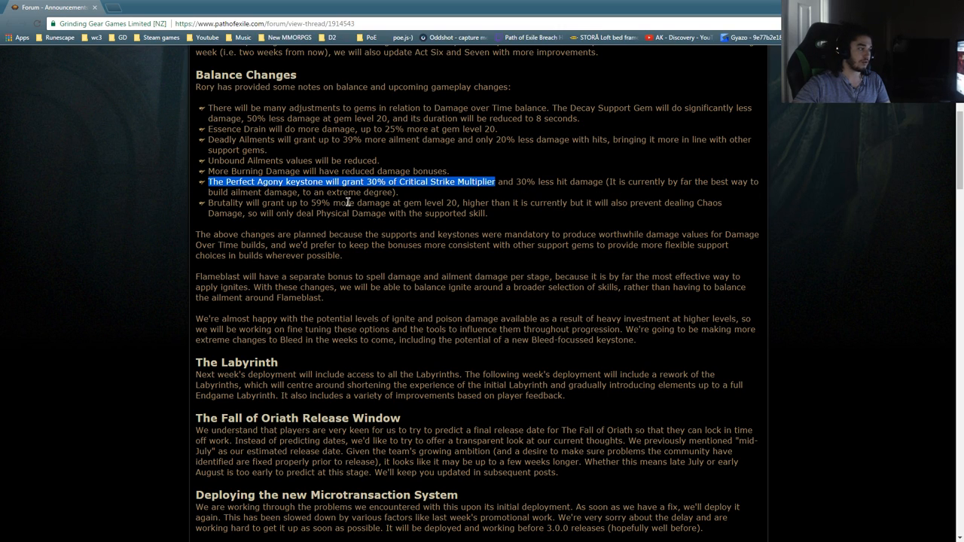
scroll("down", 3)
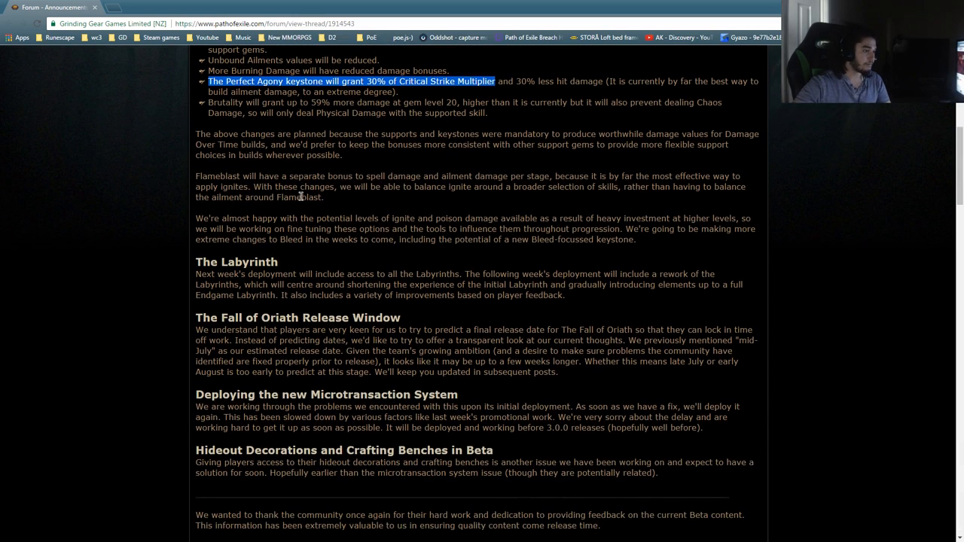
mouse_move(527, 271)
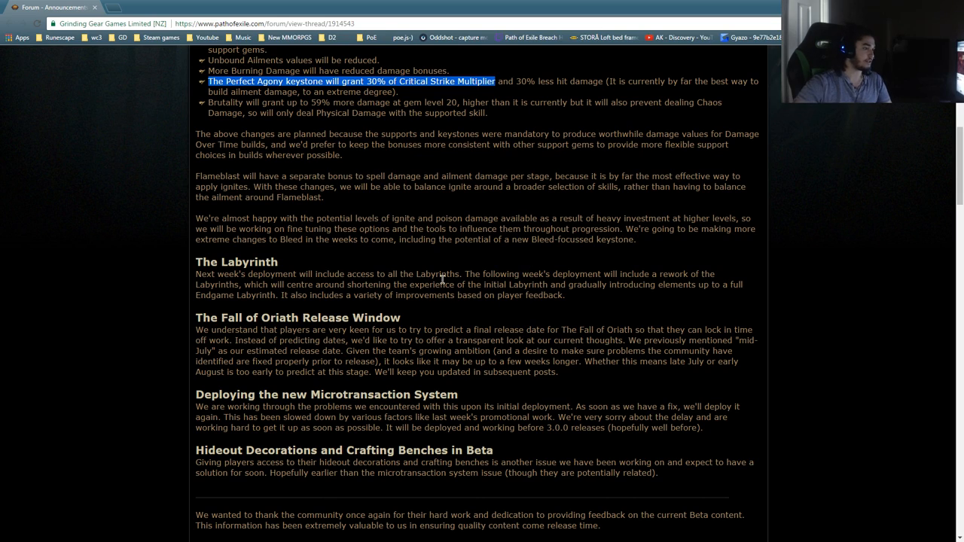
mouse_move(194, 219)
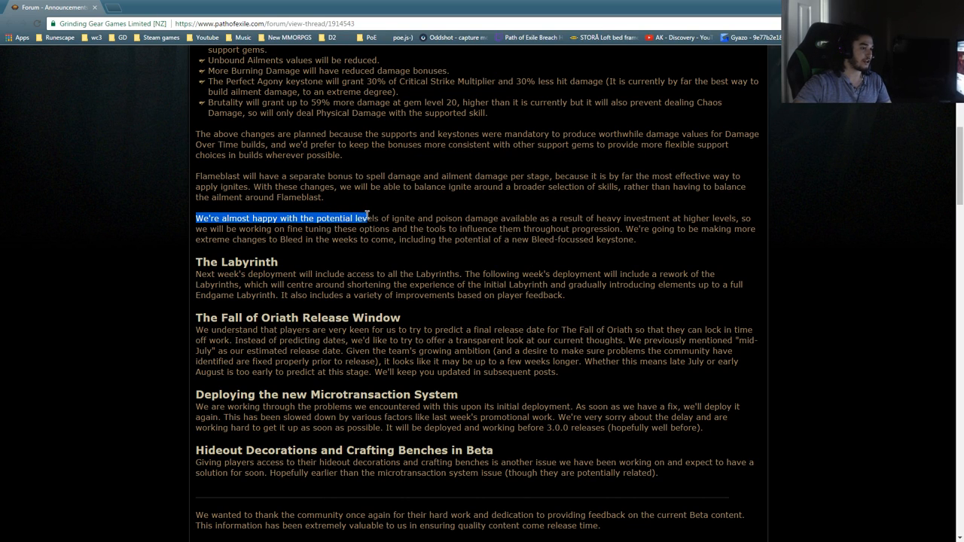
Step: Highlight the ignite/poison sentence, the Bleed changes sentence and the Bleed-focussed keystone phrase
left_click_drag(369, 217, 467, 217)
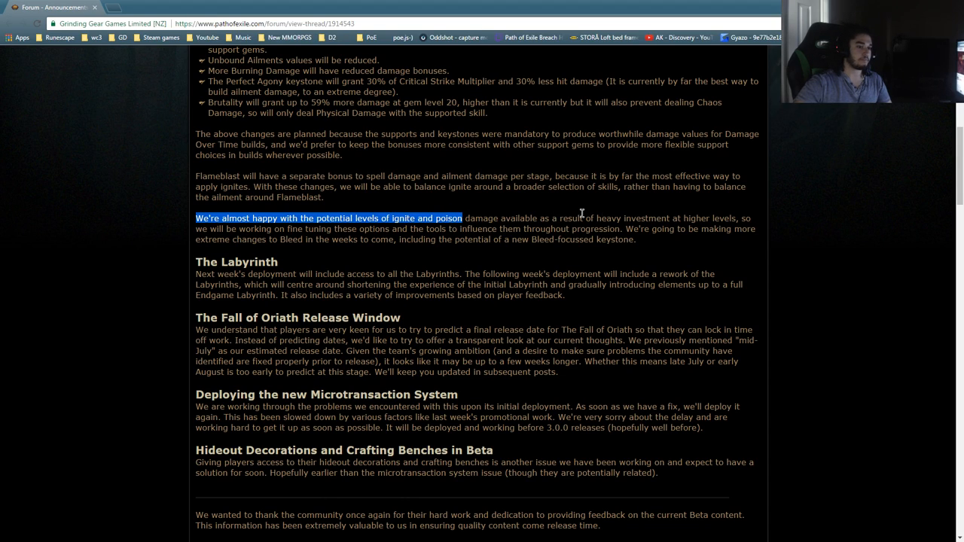
mouse_move(573, 238)
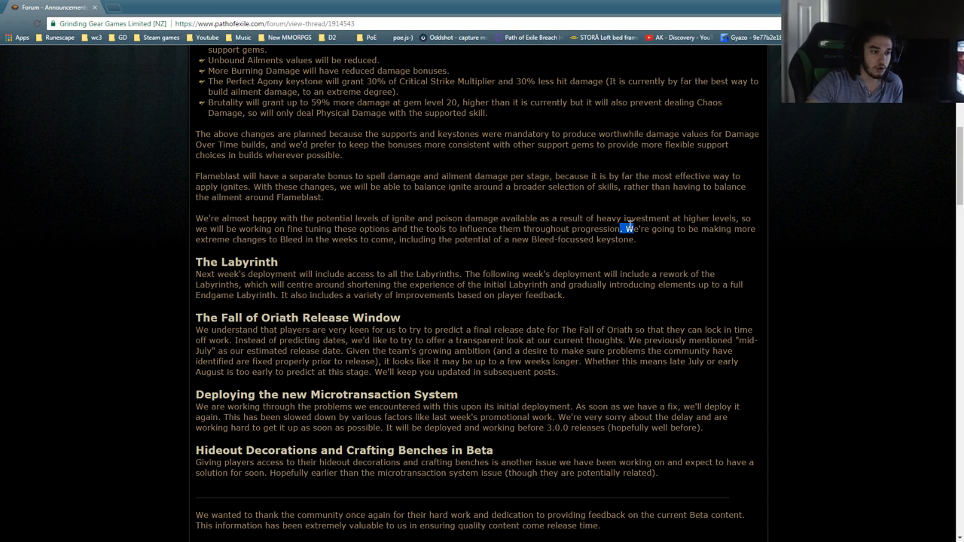
left_click_drag(625, 228, 253, 239)
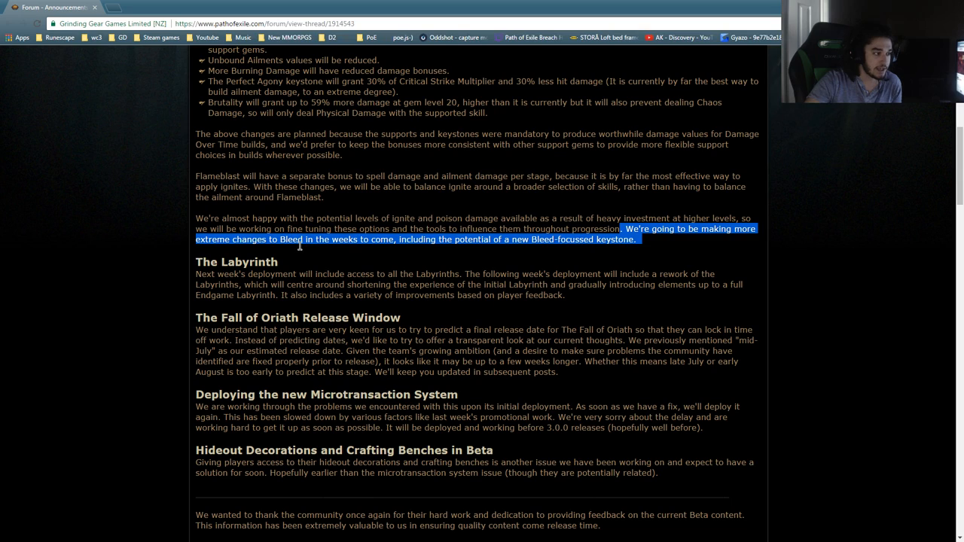
double_click(247, 216)
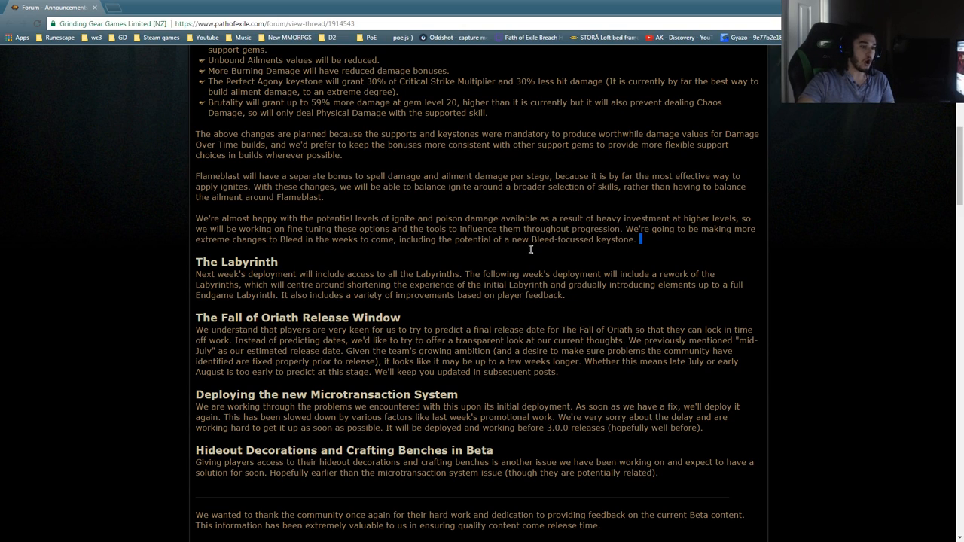
left_click_drag(533, 240, 639, 240)
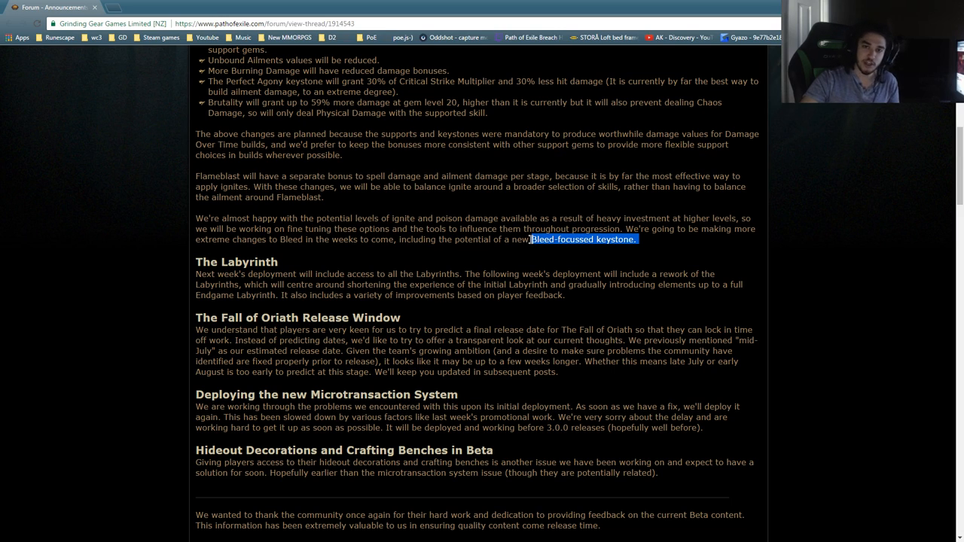
scroll("down", 3)
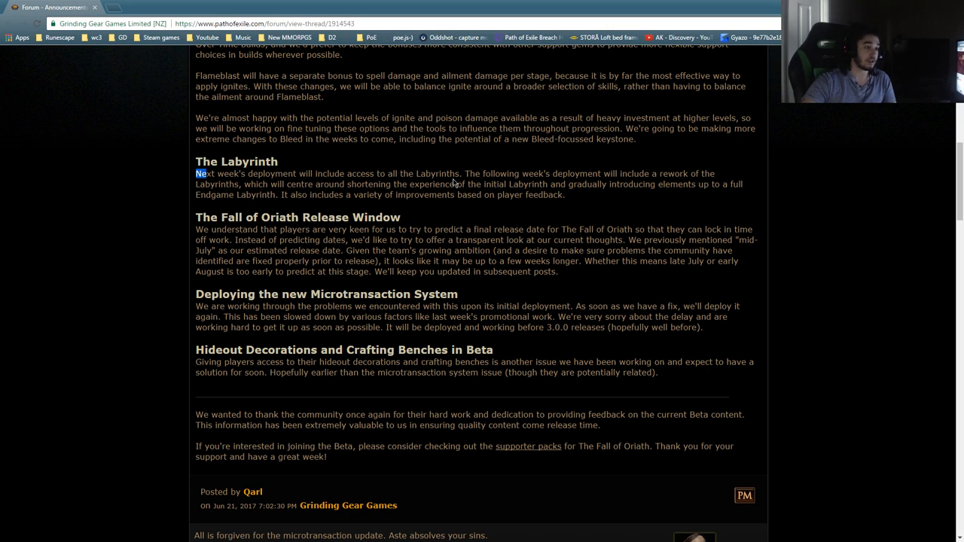
mouse_move(591, 184)
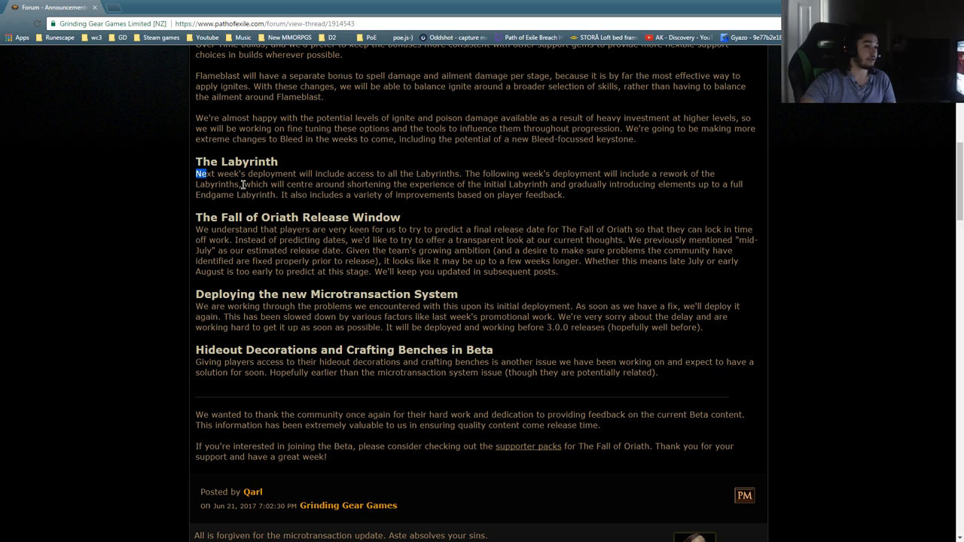
mouse_move(473, 172)
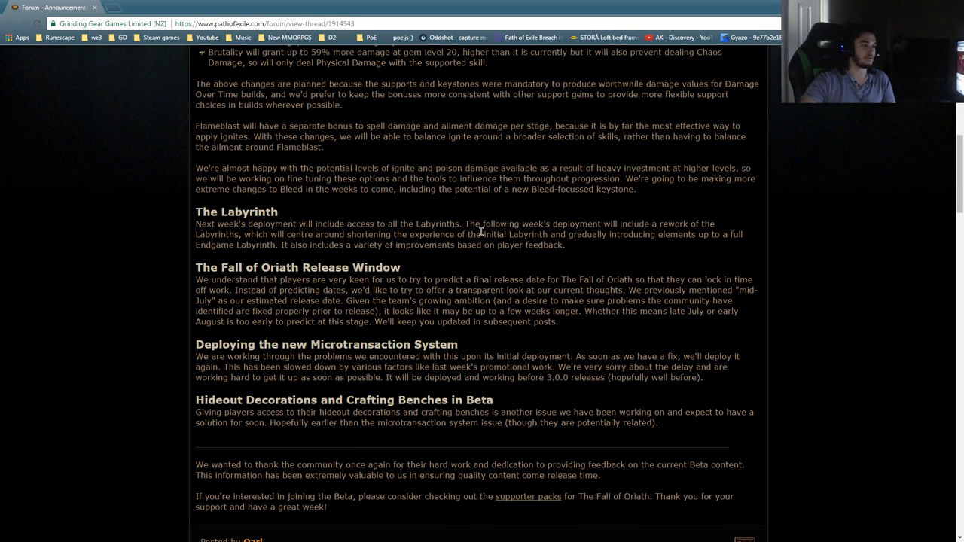
Step: Highlight the sentence about the Labyrinth rework, then clear it
double_click(470, 223)
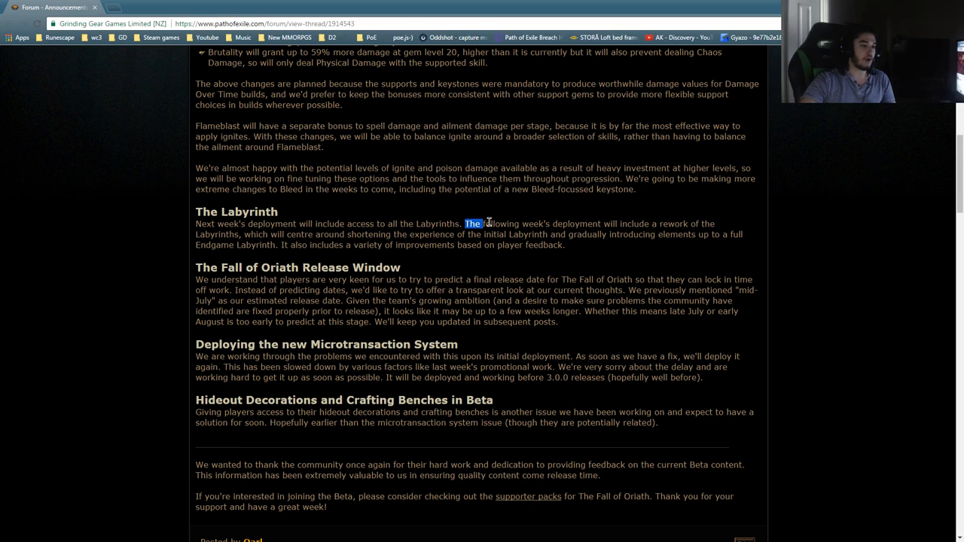
left_click_drag(464, 223, 241, 235)
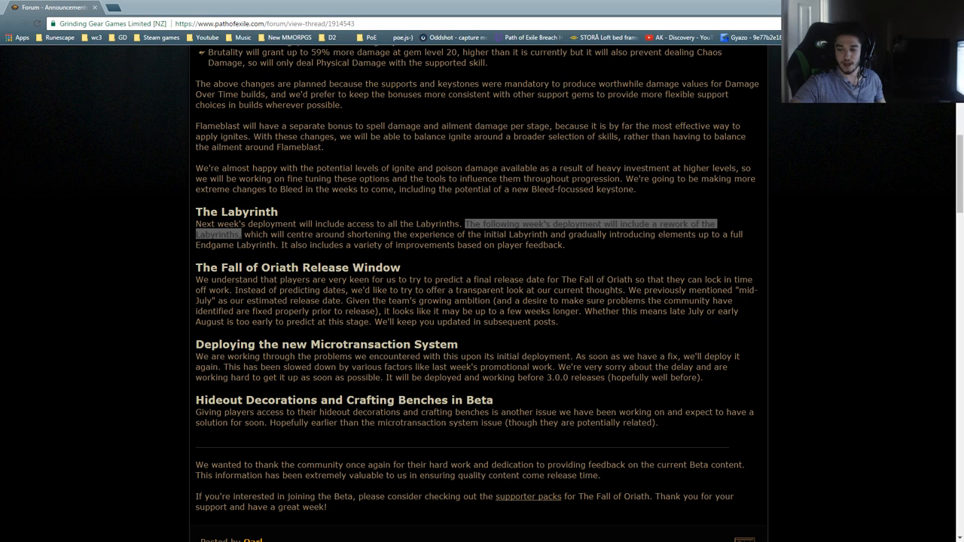
left_click(258, 274)
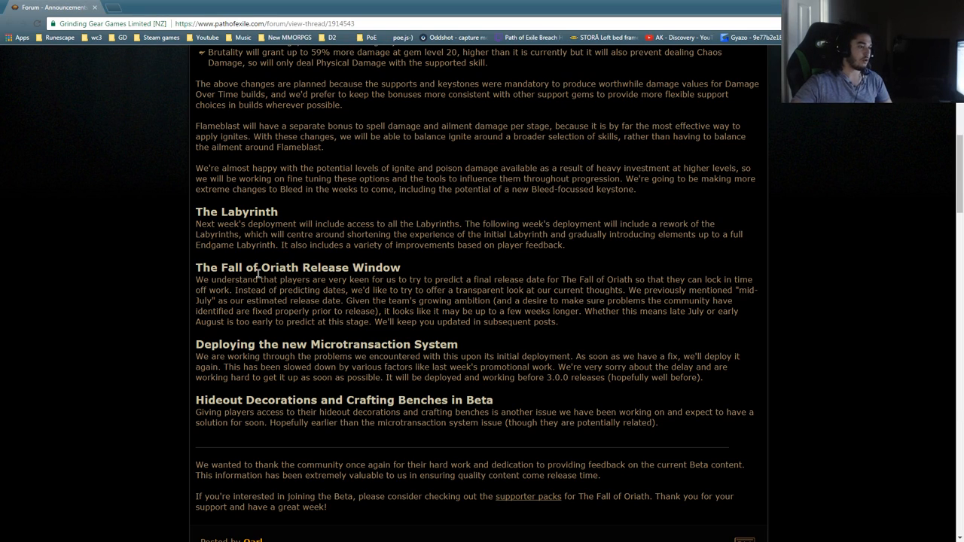
Step: Highlight the clauses on shortening the initial Labyrinth and player-feedback improvements
left_click_drag(242, 234, 313, 244)
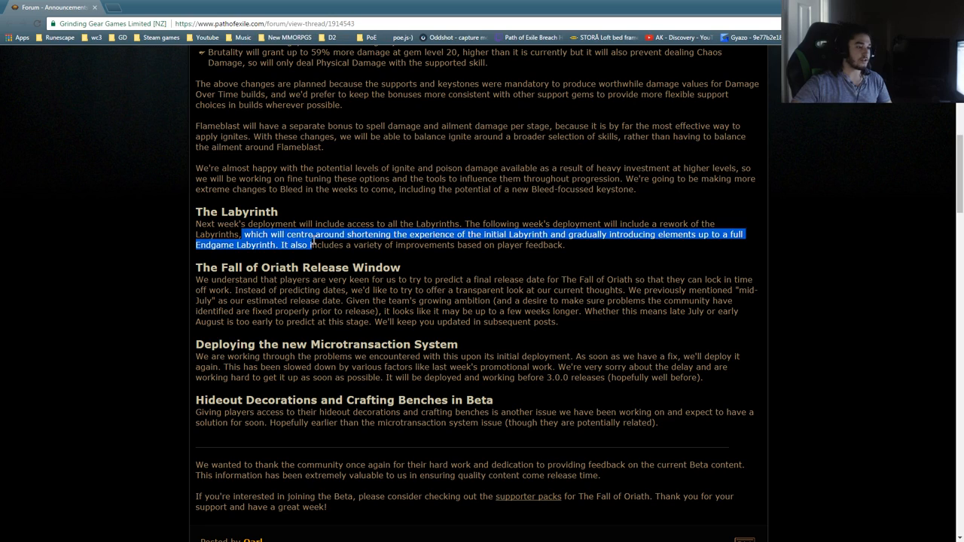
left_click_drag(310, 244, 541, 233)
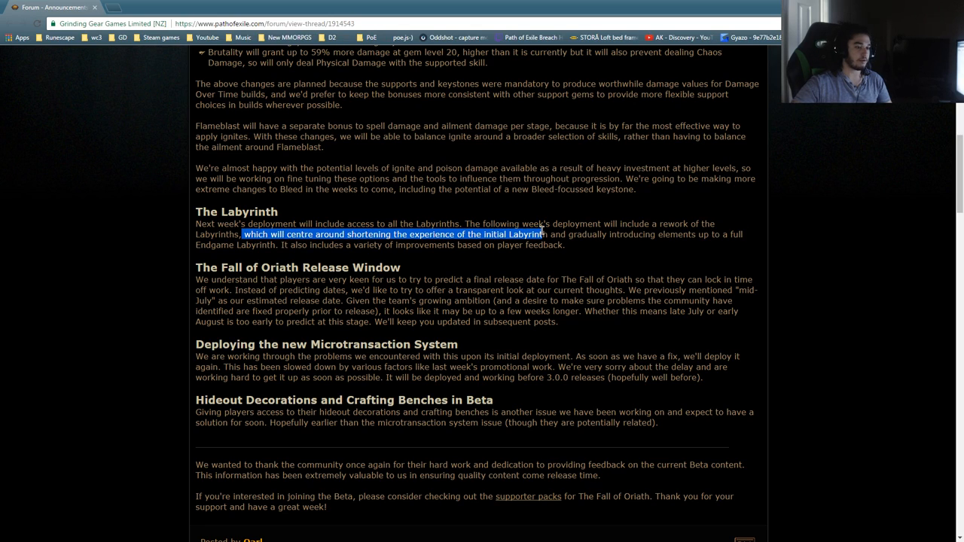
left_click_drag(542, 235, 685, 235)
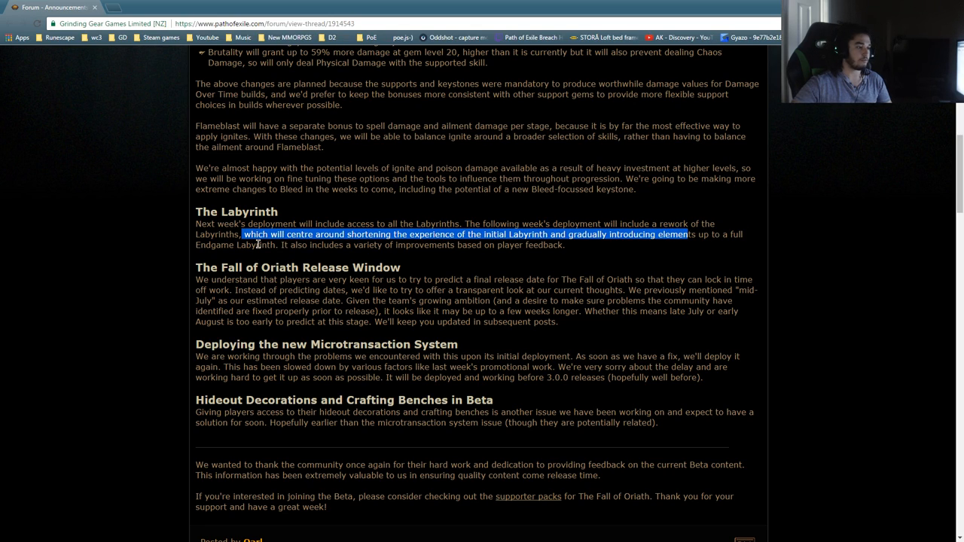
left_click_drag(264, 235, 384, 244)
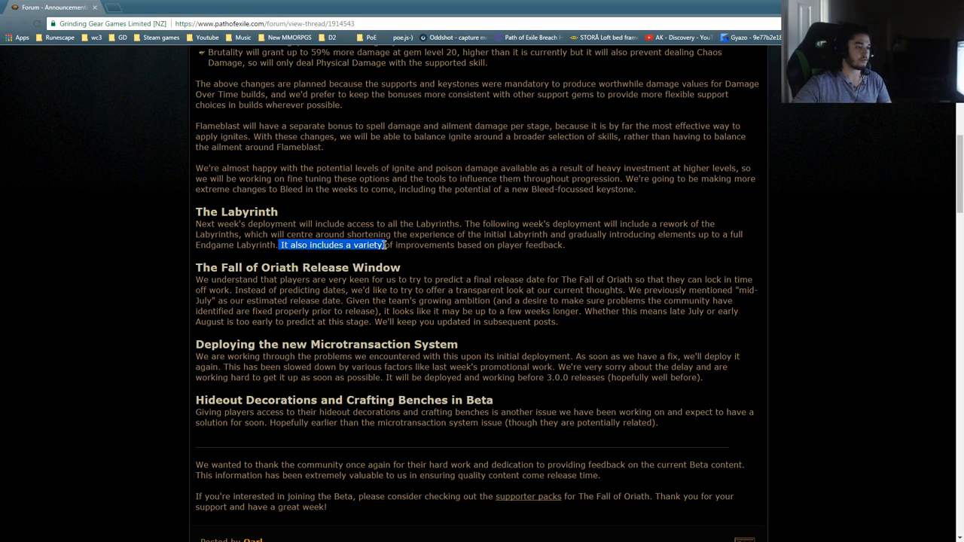
left_click_drag(384, 244, 561, 244)
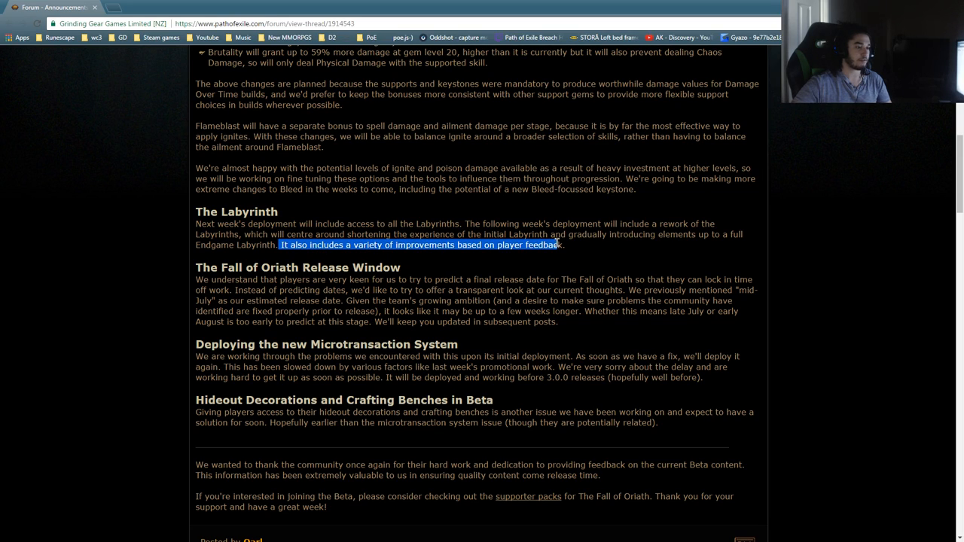
scroll("down", 3)
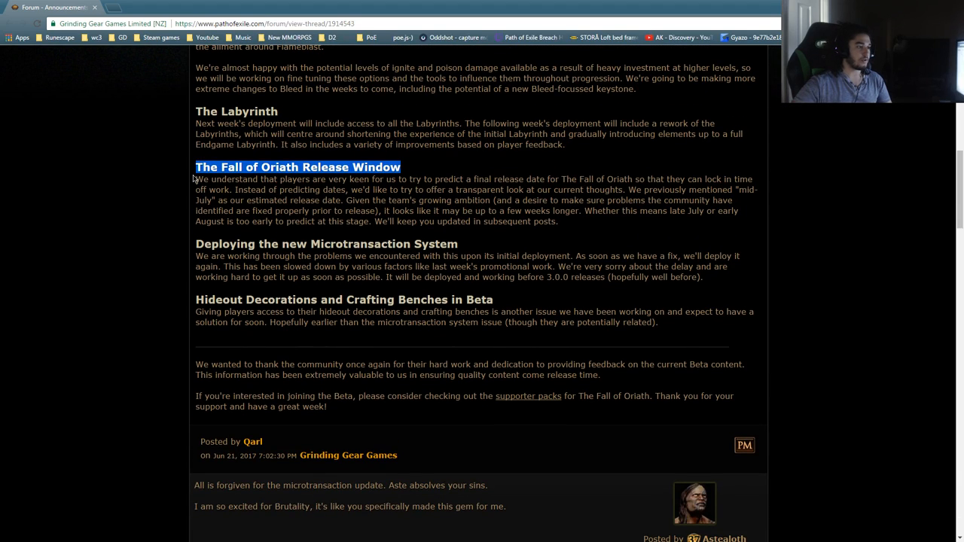
mouse_move(529, 181)
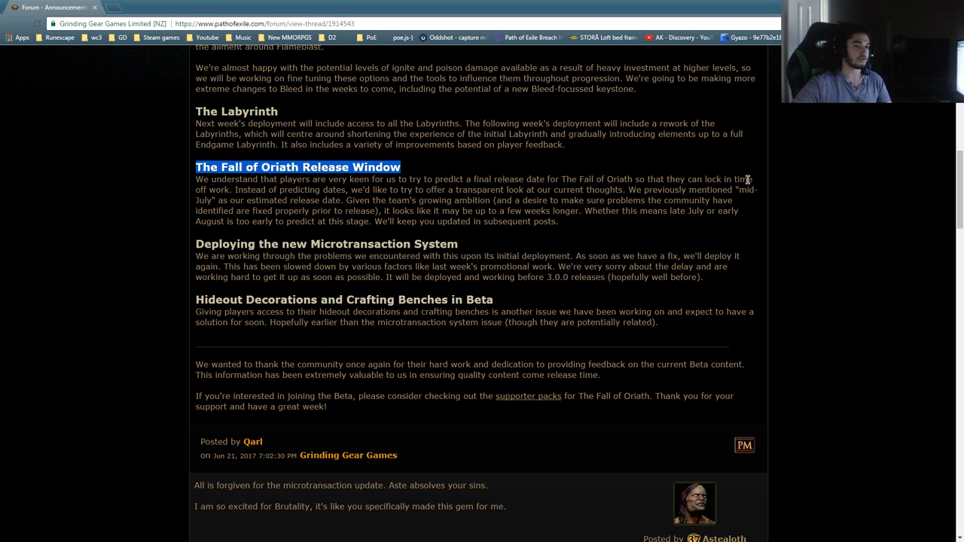
mouse_move(231, 191)
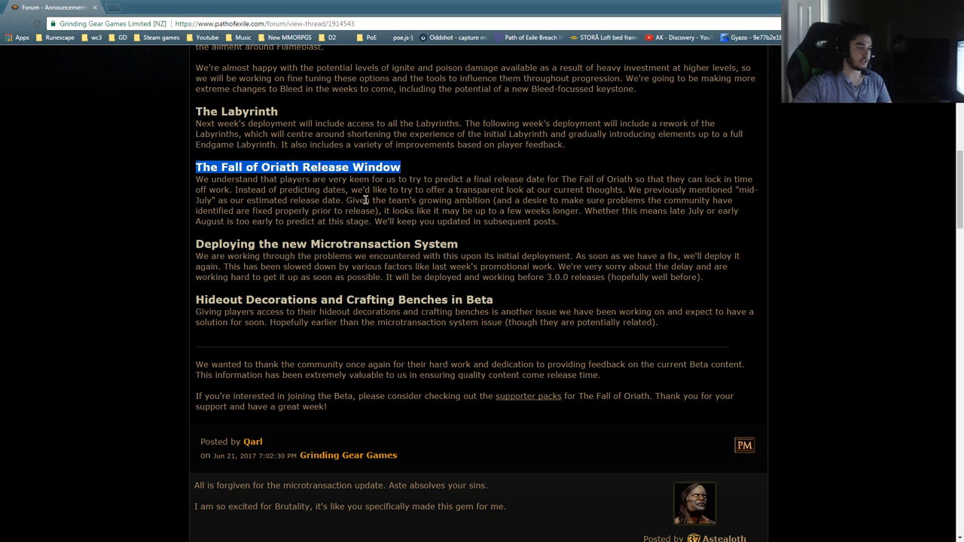
mouse_move(600, 189)
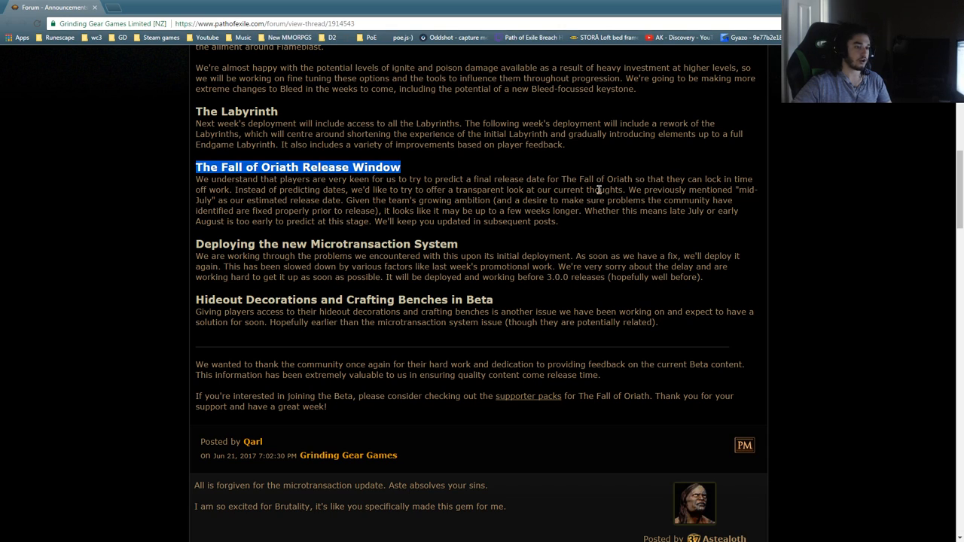
Step: Highlight the lines about a transparent look at current release plans, then clear it
left_click_drag(605, 178, 623, 190)
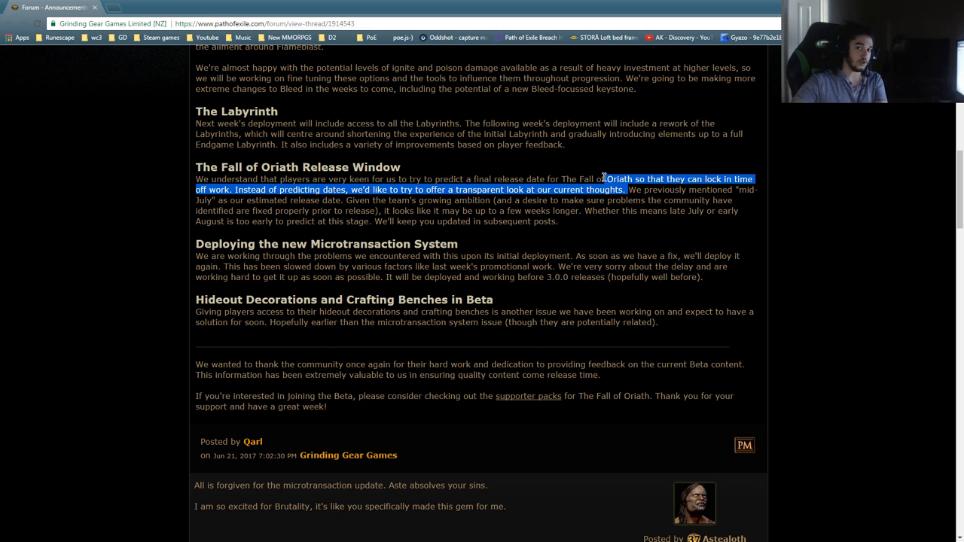
mouse_move(623, 223)
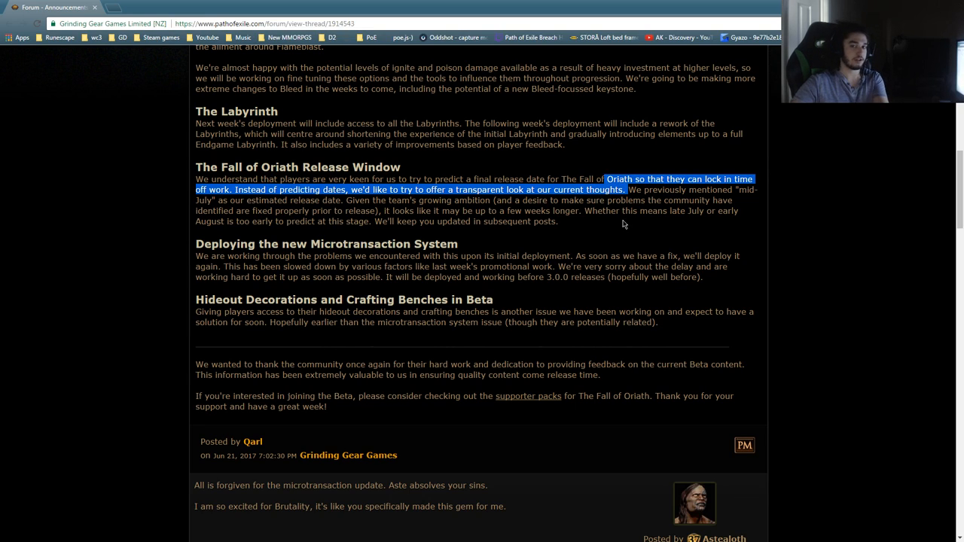
left_click(242, 239)
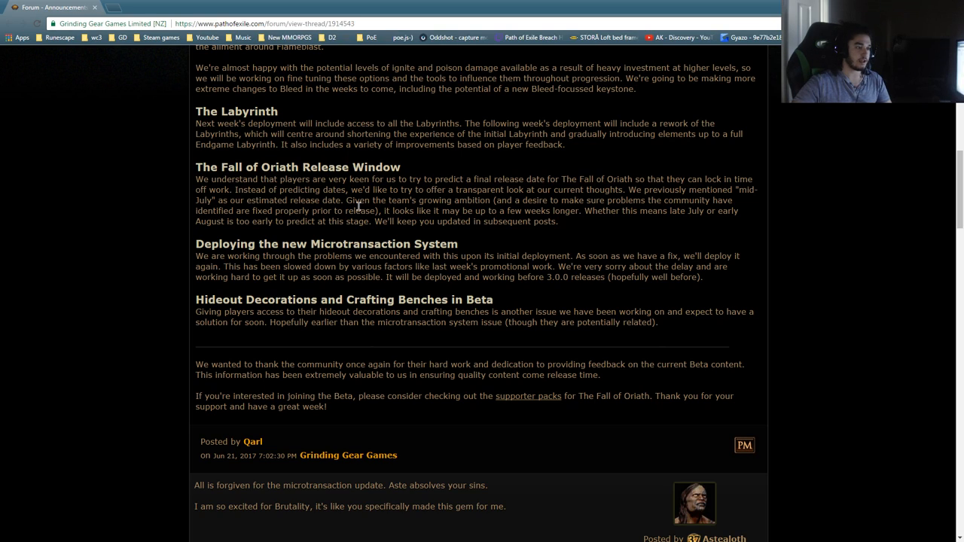
mouse_move(550, 205)
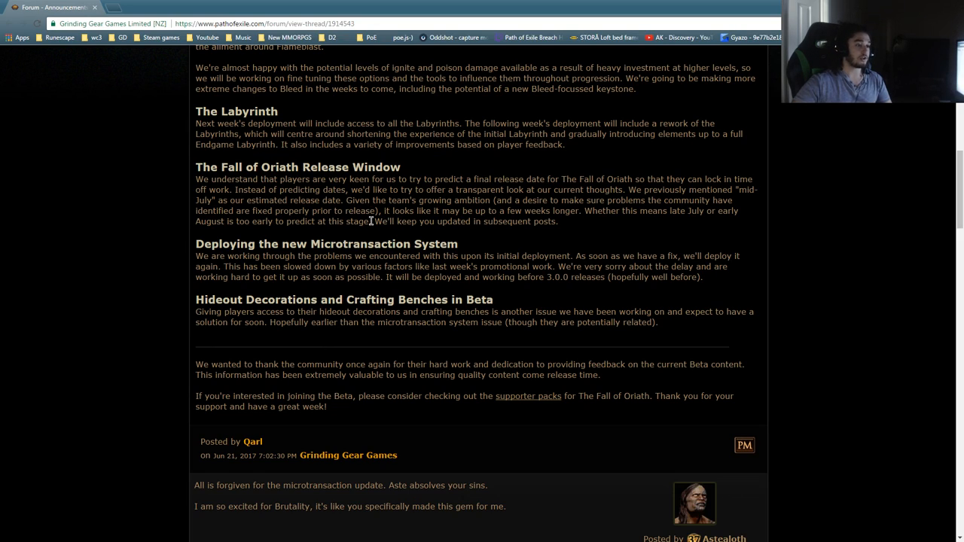
mouse_move(581, 223)
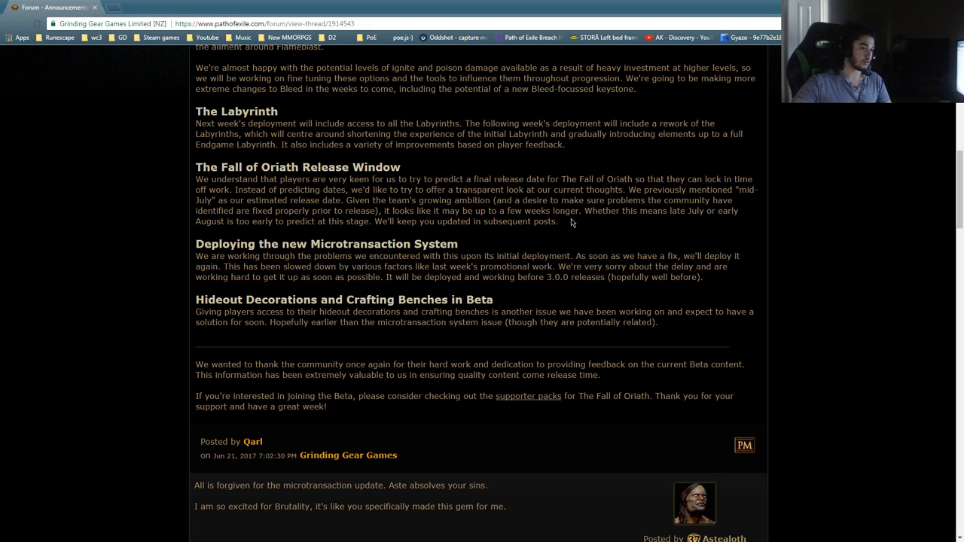
mouse_move(223, 210)
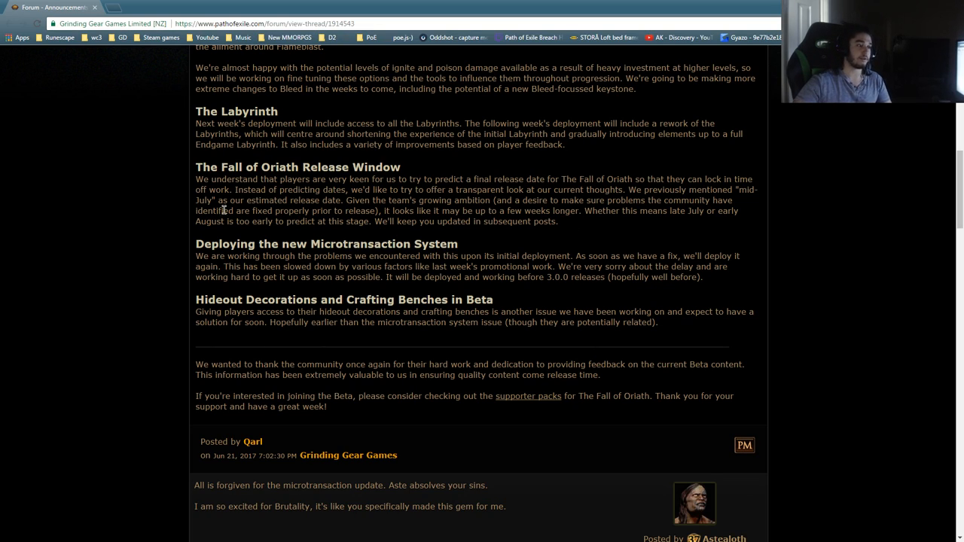
Step: Highlight the microtransaction paragraph from its opening problems sentence to the 3.0.0 releases ending
scroll("down", 3)
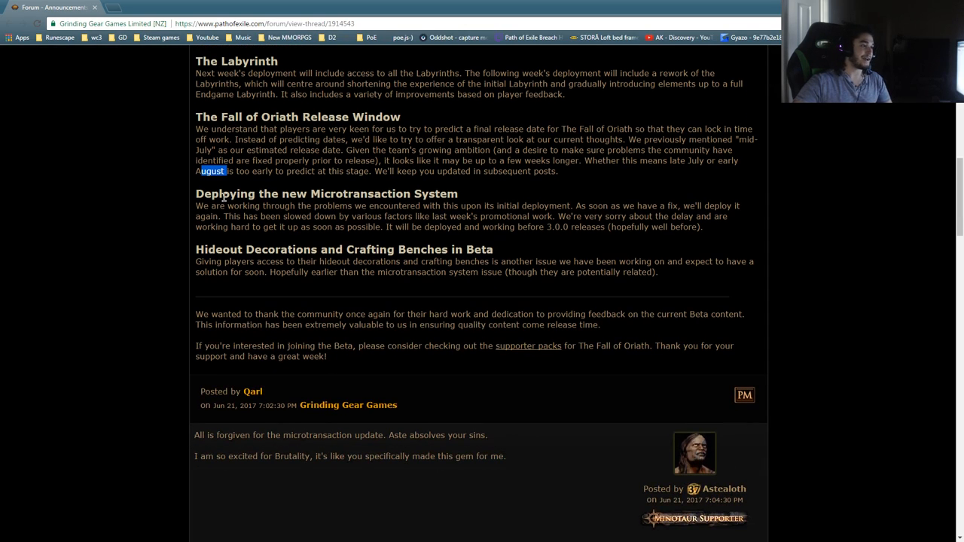
mouse_move(190, 217)
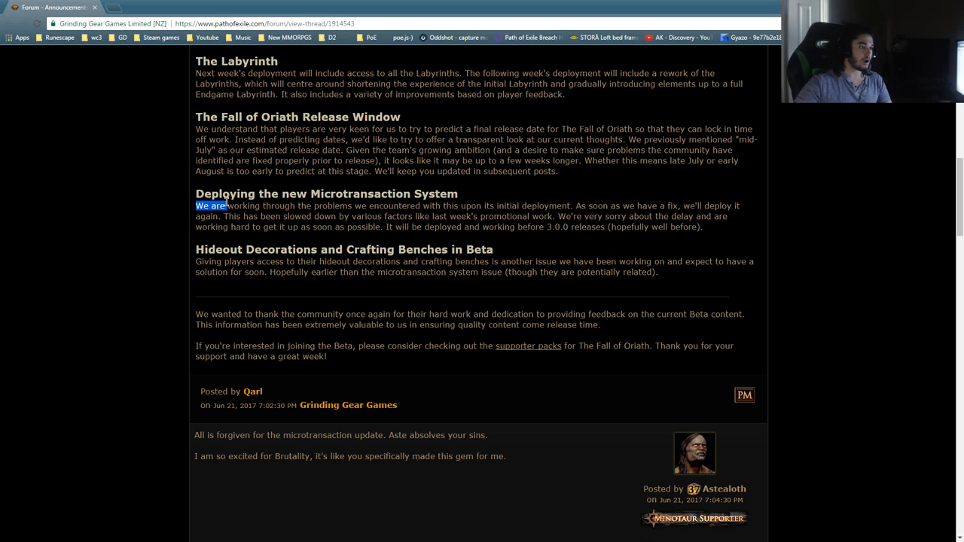
left_click_drag(226, 205, 419, 205)
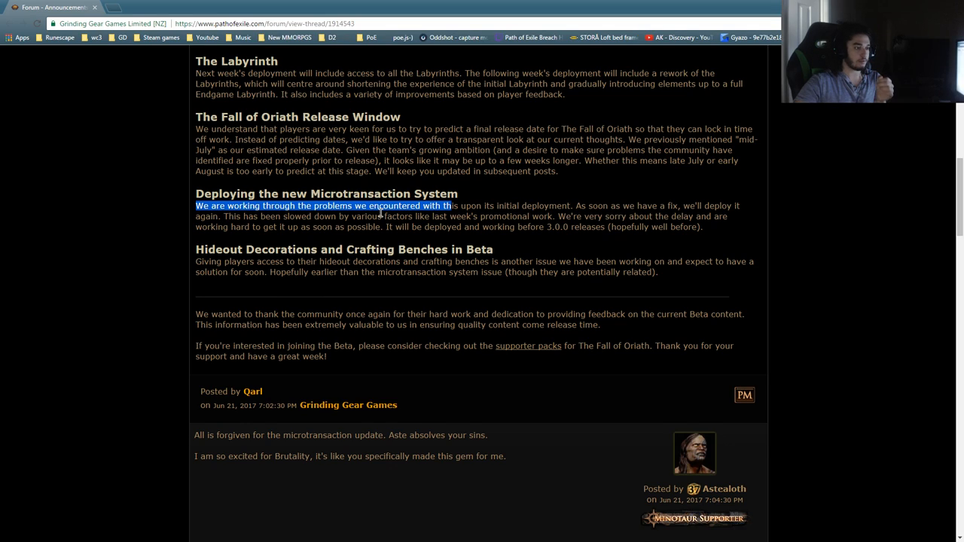
mouse_move(557, 223)
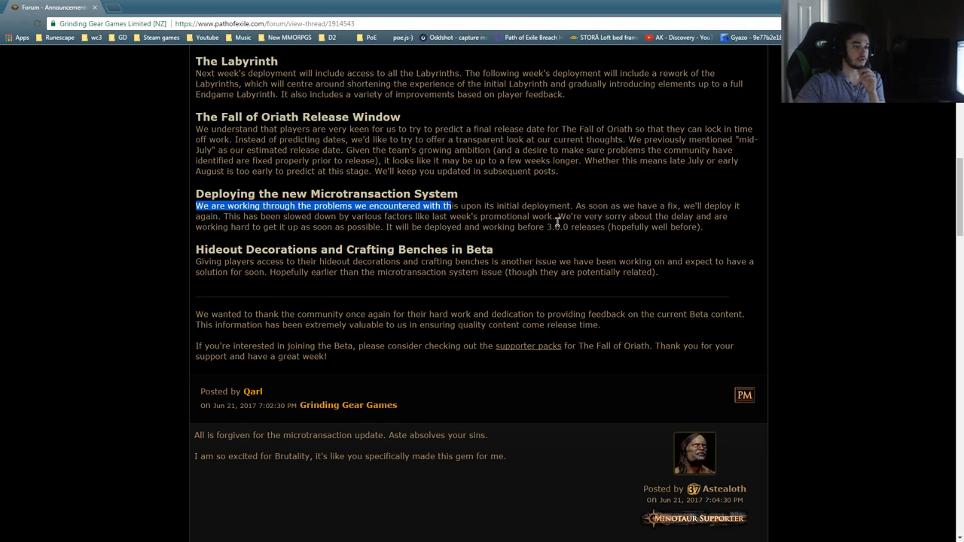
mouse_move(222, 238)
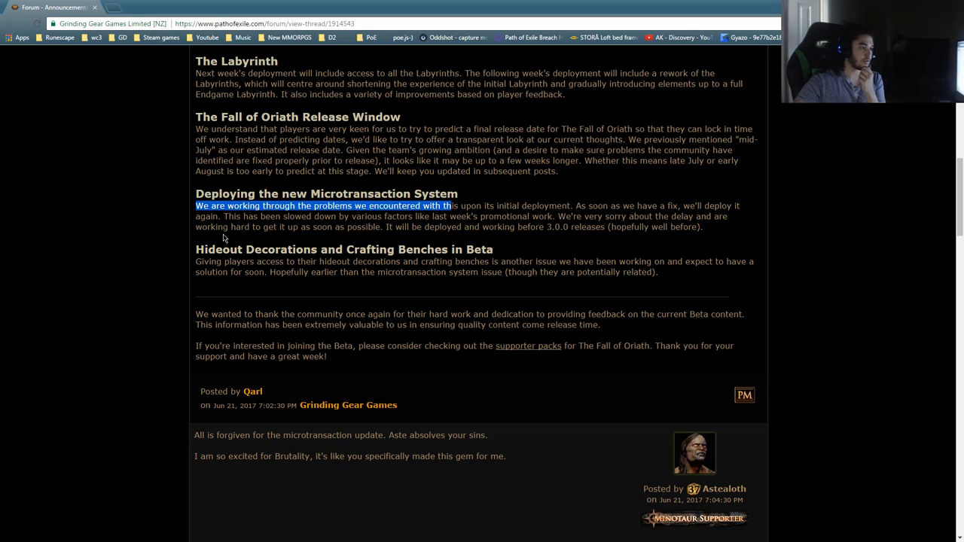
mouse_move(469, 244)
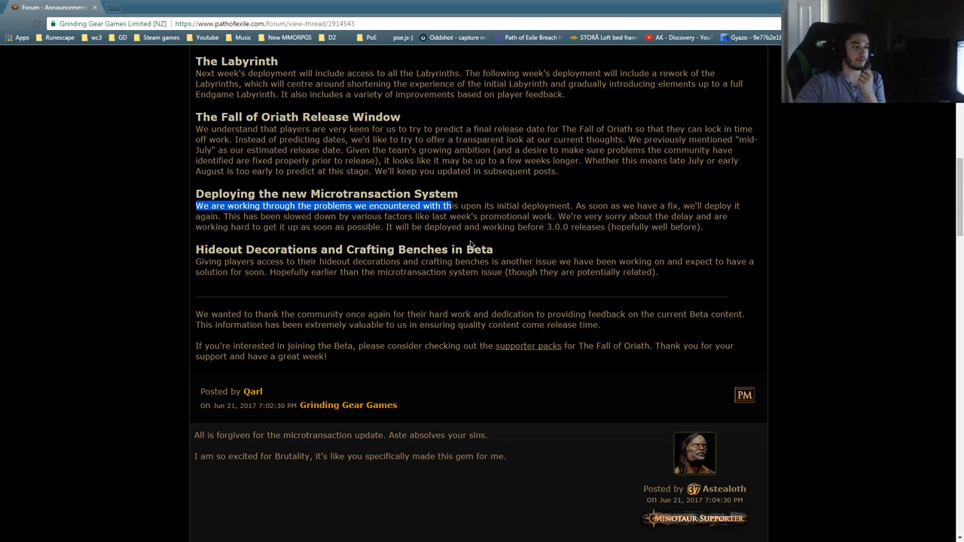
mouse_move(632, 244)
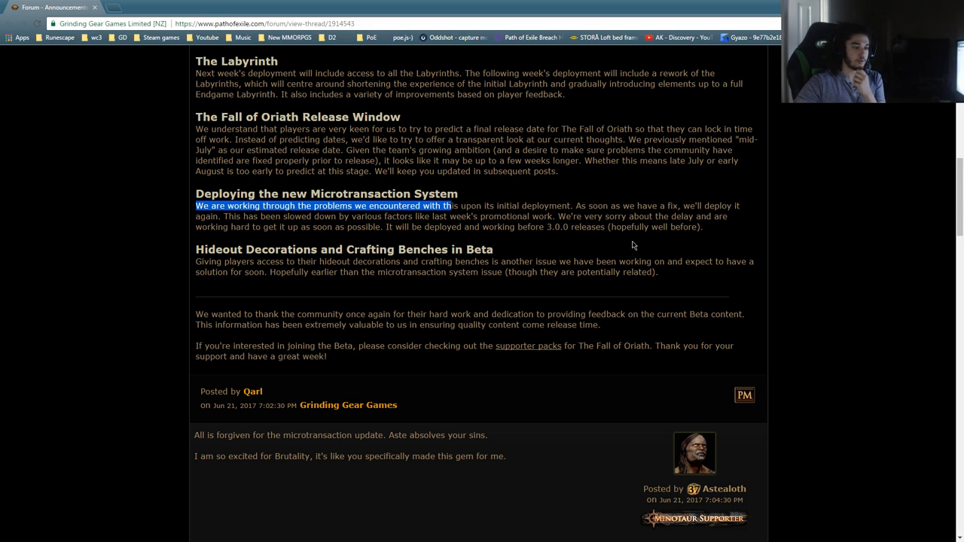
mouse_move(294, 244)
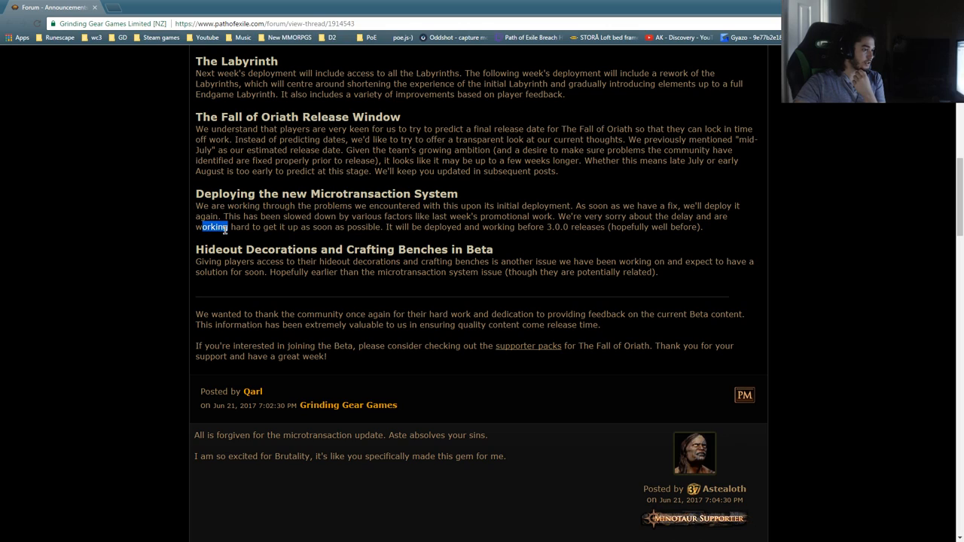
left_click_drag(218, 226, 696, 226)
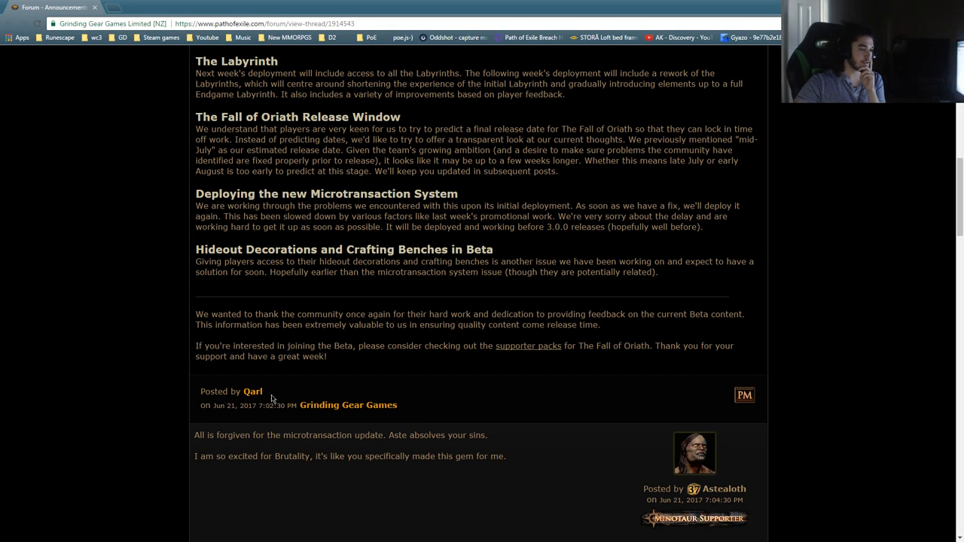
mouse_move(384, 223)
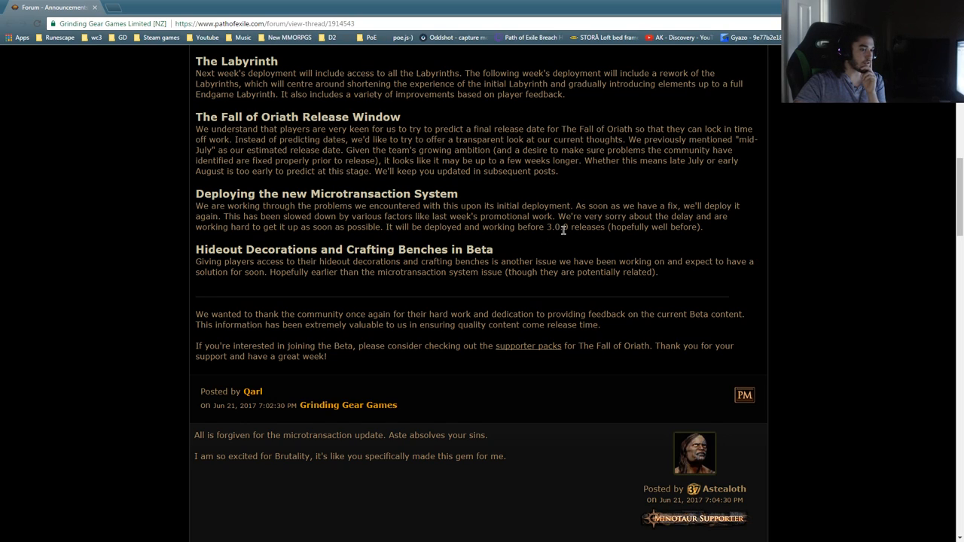
left_click_drag(557, 226, 705, 226)
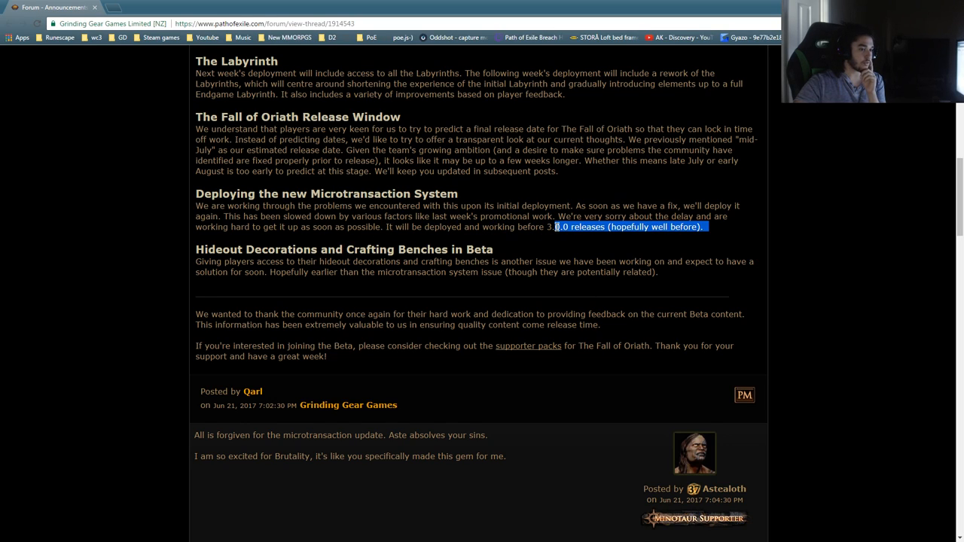
left_click(494, 247)
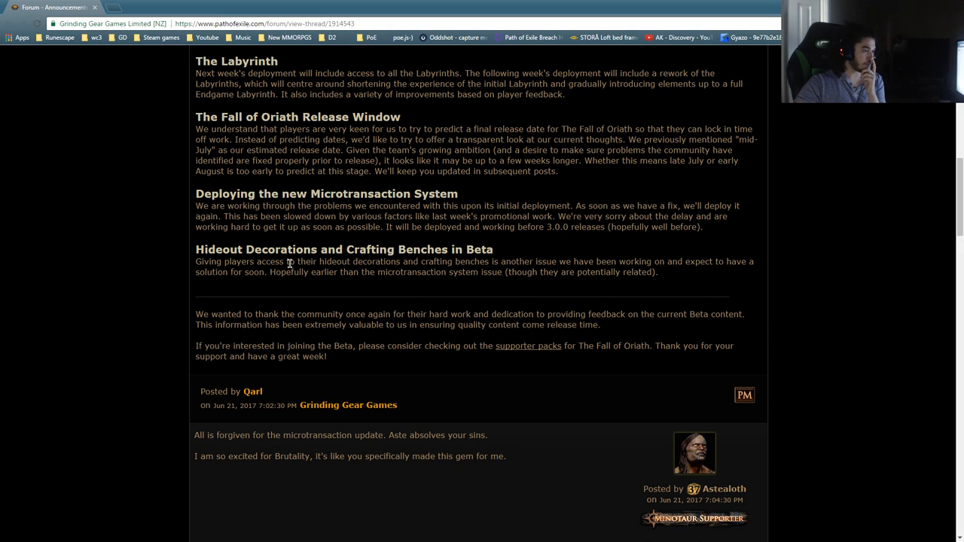
Step: Highlight the first hideout decorations line and the Hopefully earlier sentence to the paragraph's end
scroll("down", 3)
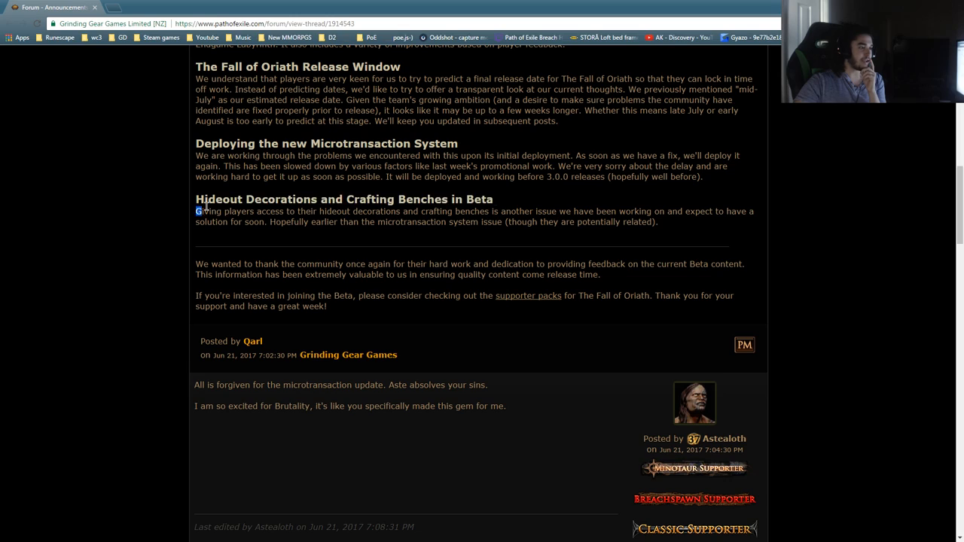
left_click_drag(196, 211, 369, 211)
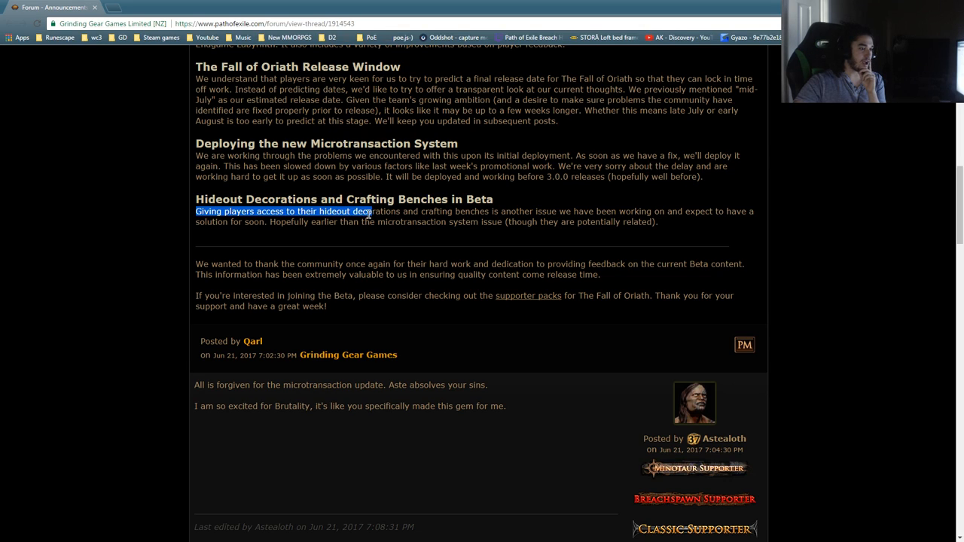
left_click_drag(369, 210, 570, 211)
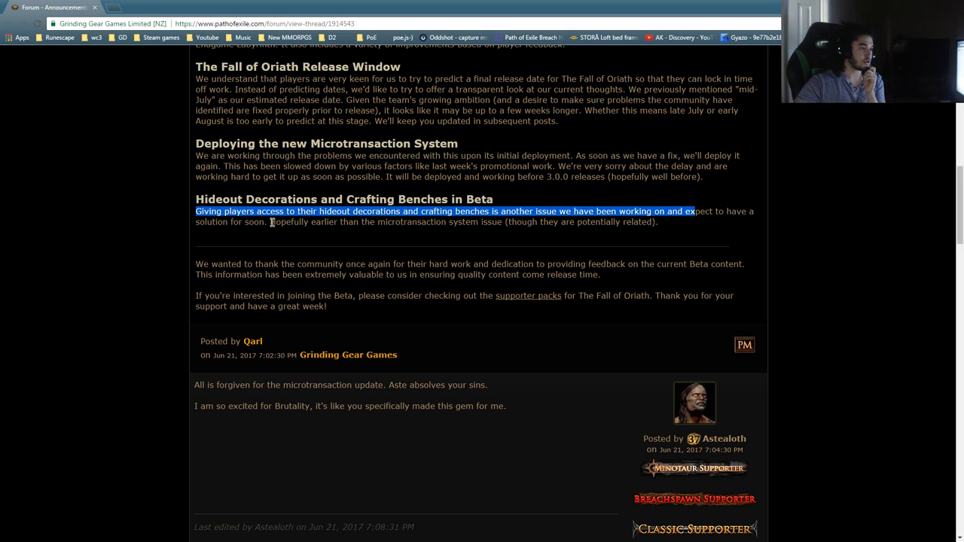
left_click_drag(271, 222, 479, 222)
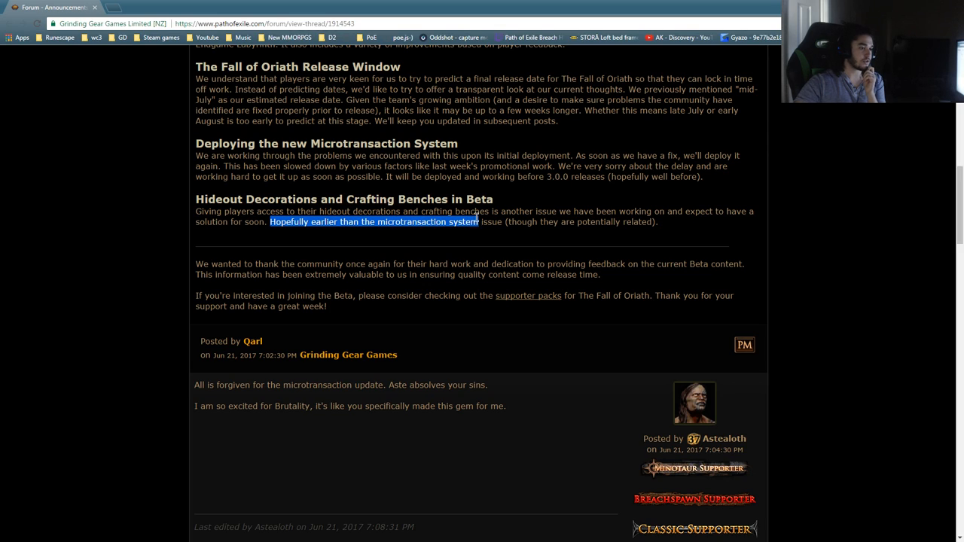
left_click_drag(479, 222, 568, 221)
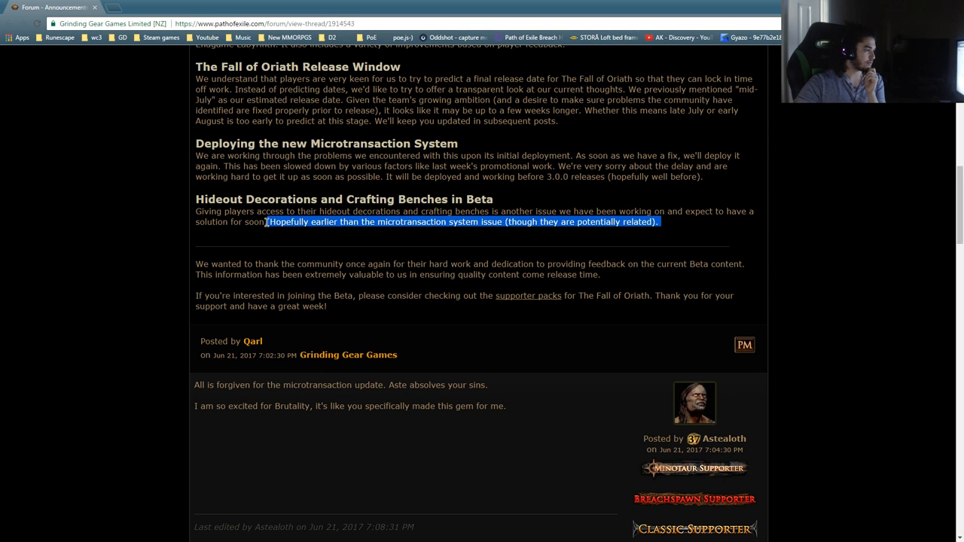
scroll("up", 3)
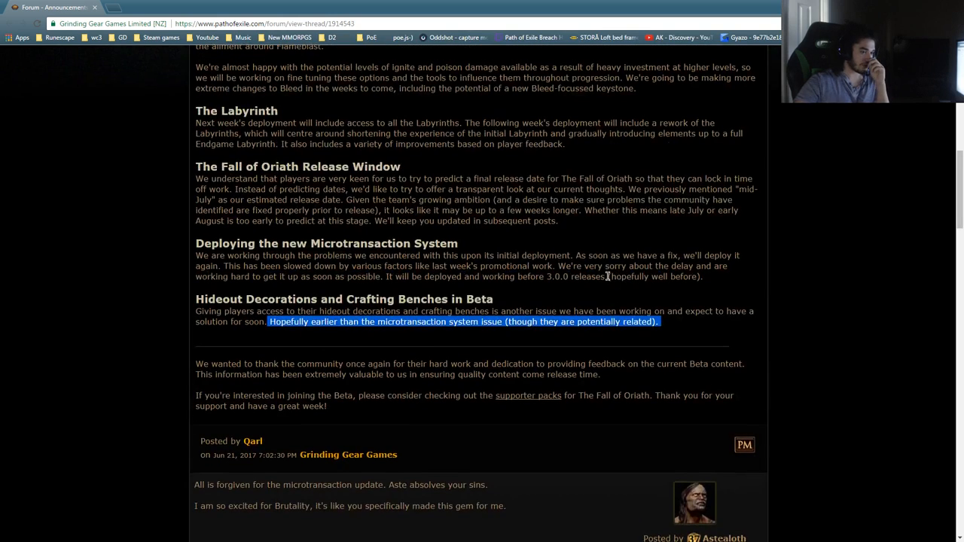
scroll("down", 3)
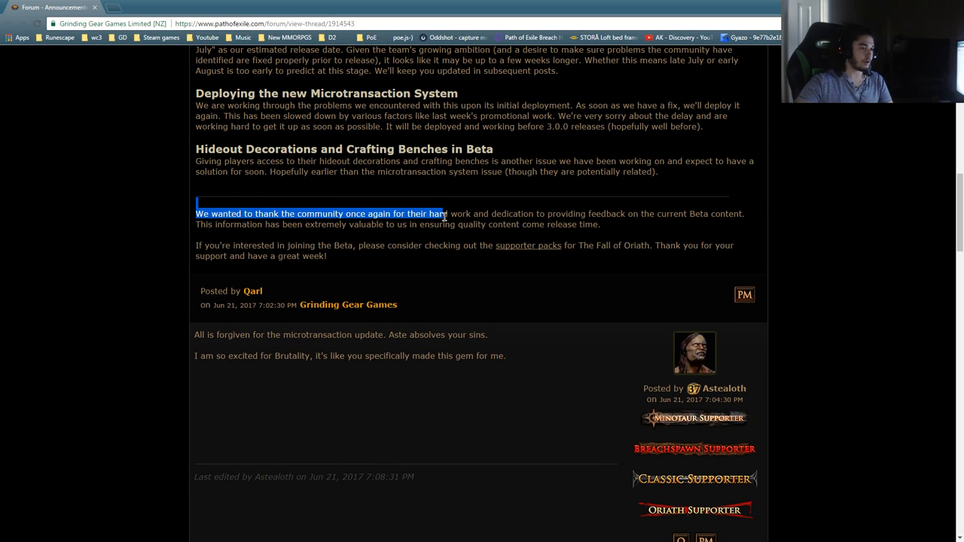
mouse_move(227, 226)
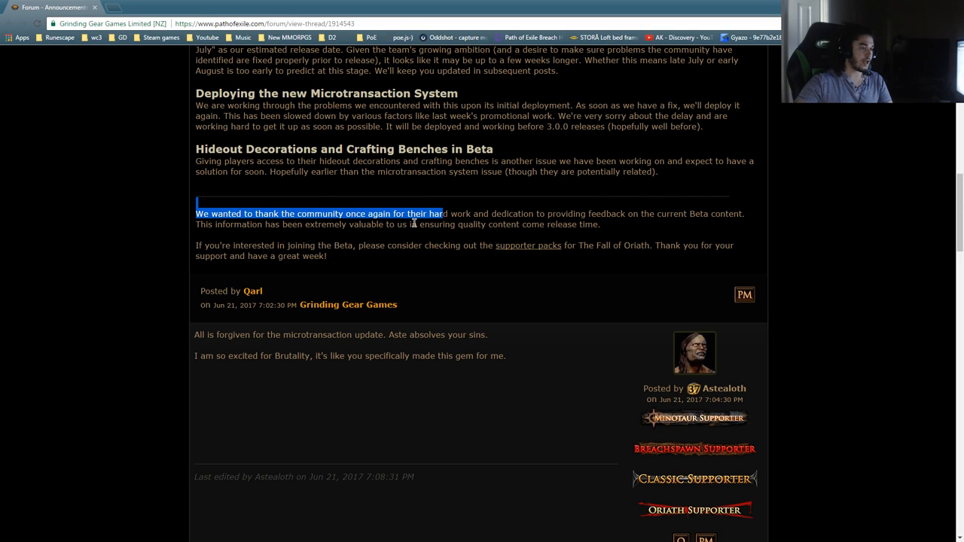
mouse_move(620, 222)
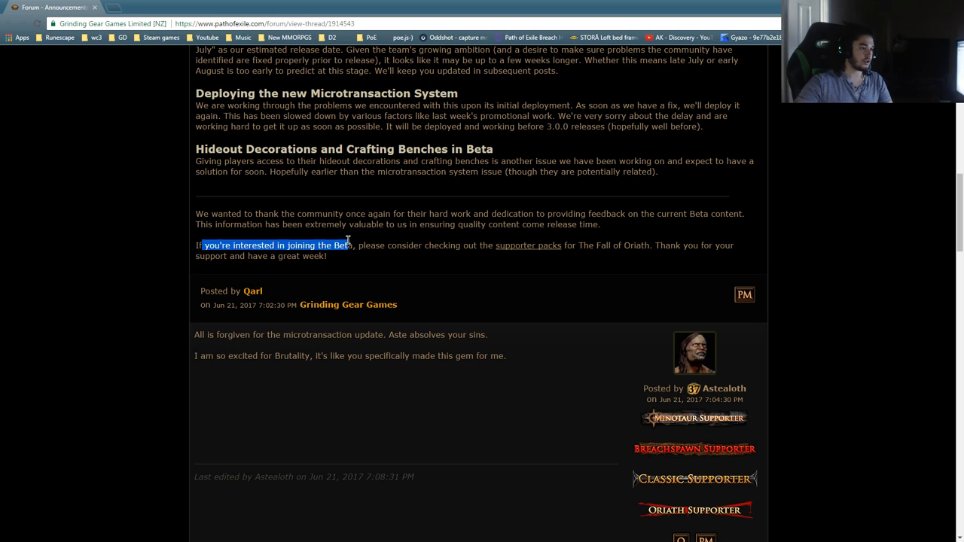
Step: Highlight the 'If you're interested in joining the Beta' sentence near the post's end
left_click_drag(349, 244, 573, 244)
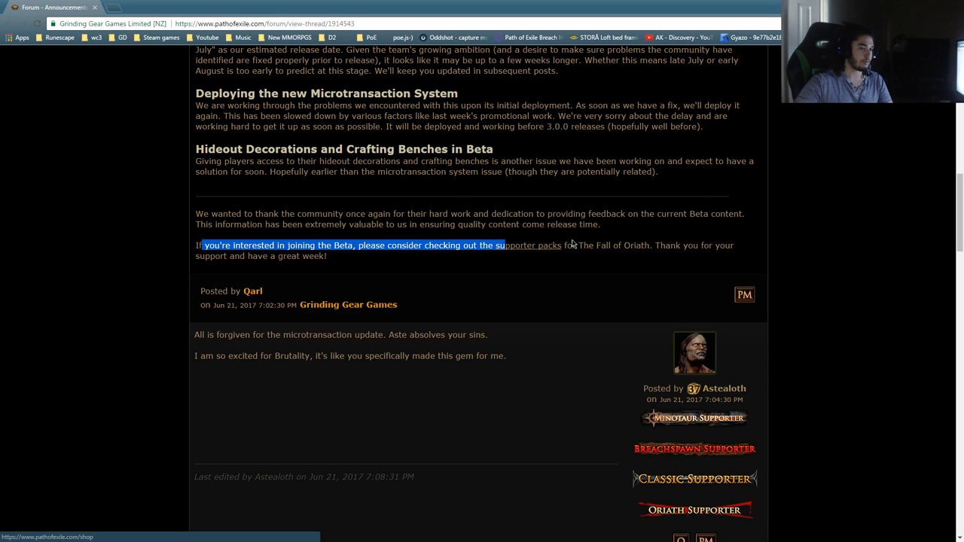
scroll("up", 3)
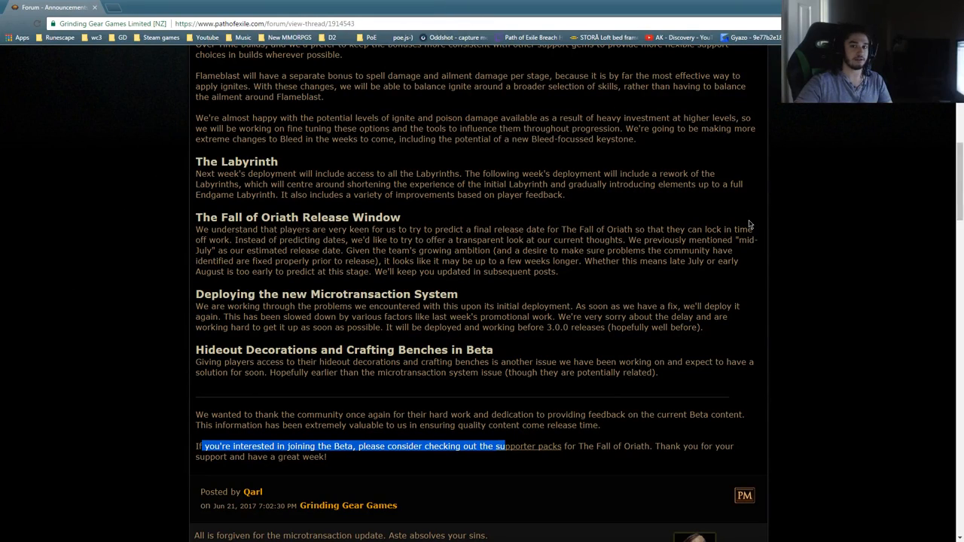
Step: Scroll back and forth around the Hideout Decorations and Crafting Benches section toward the first replies
scroll("down", 3)
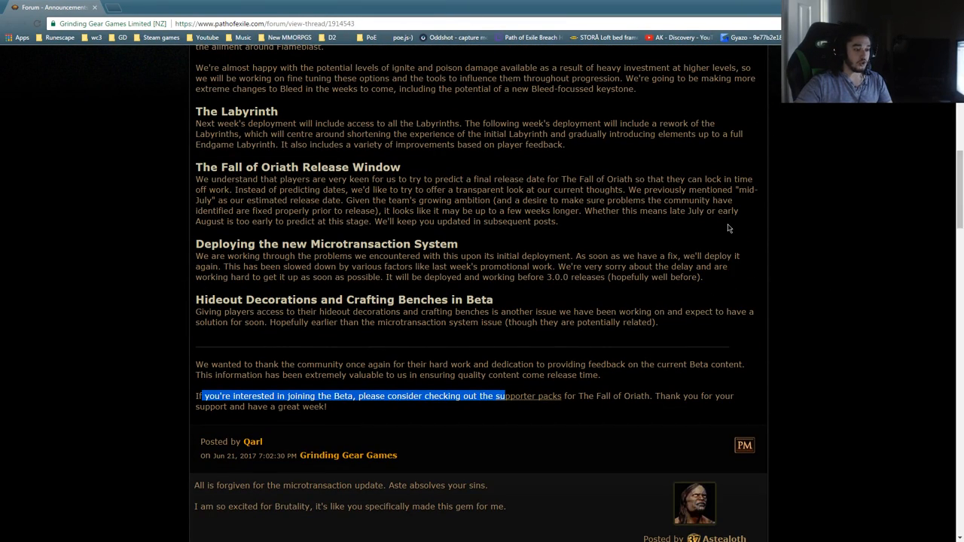
scroll("up", 3)
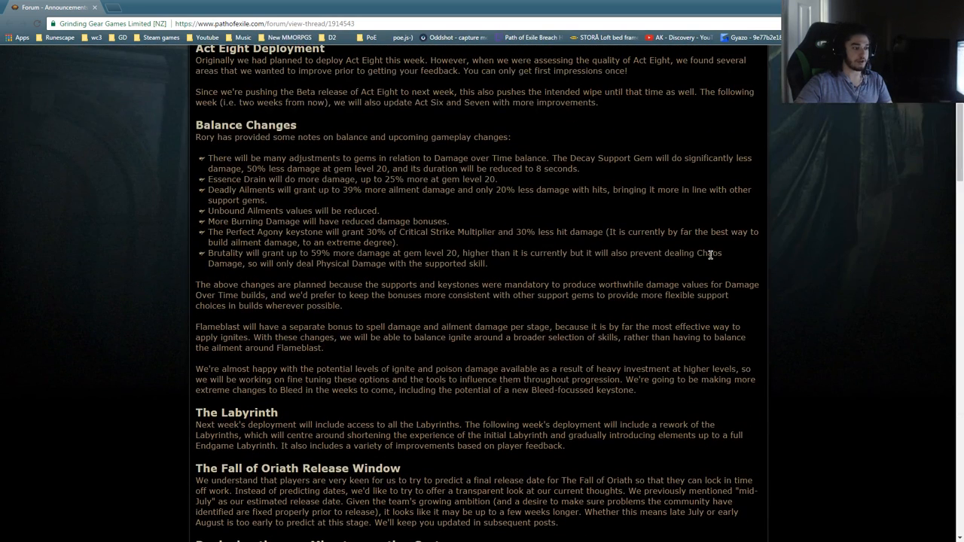
scroll("down", 3)
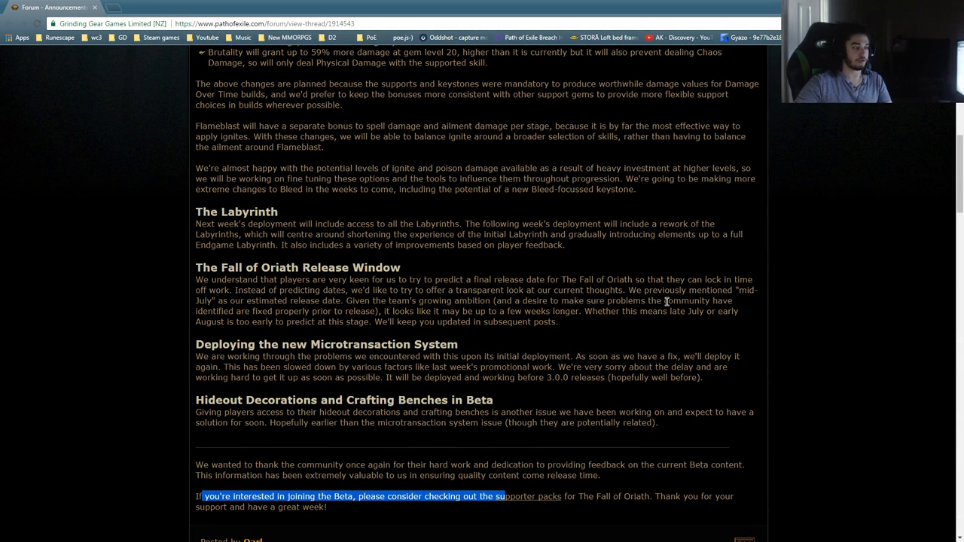
mouse_move(666, 295)
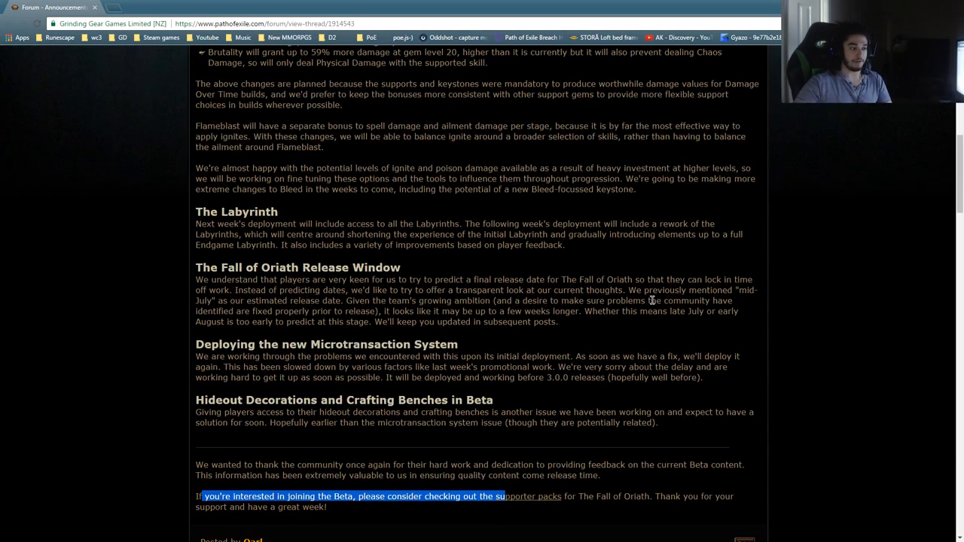
scroll("down", 3)
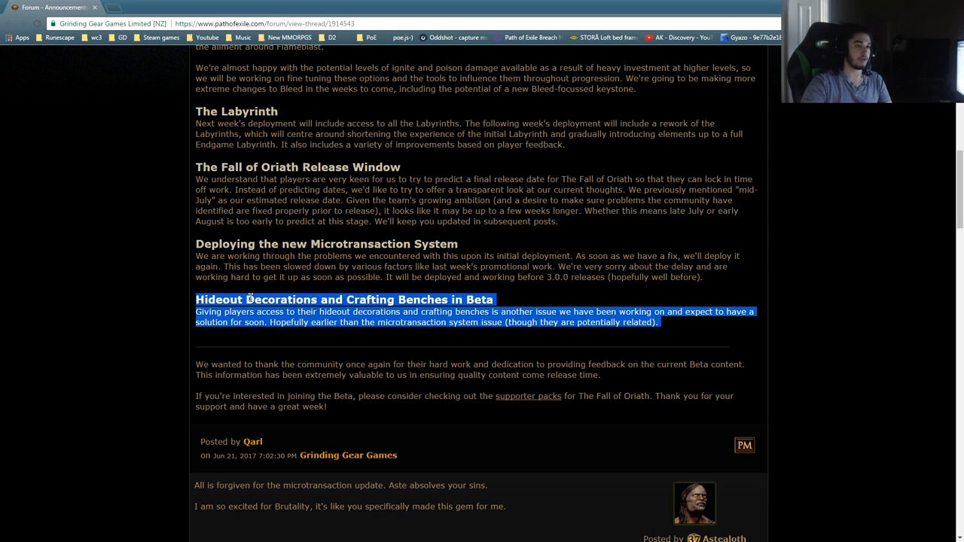
mouse_move(404, 127)
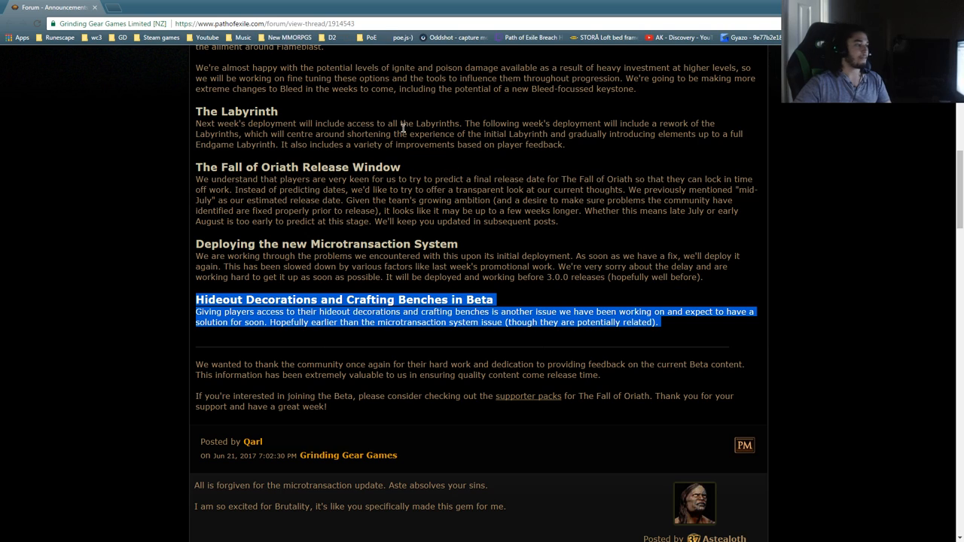
scroll("down", 3)
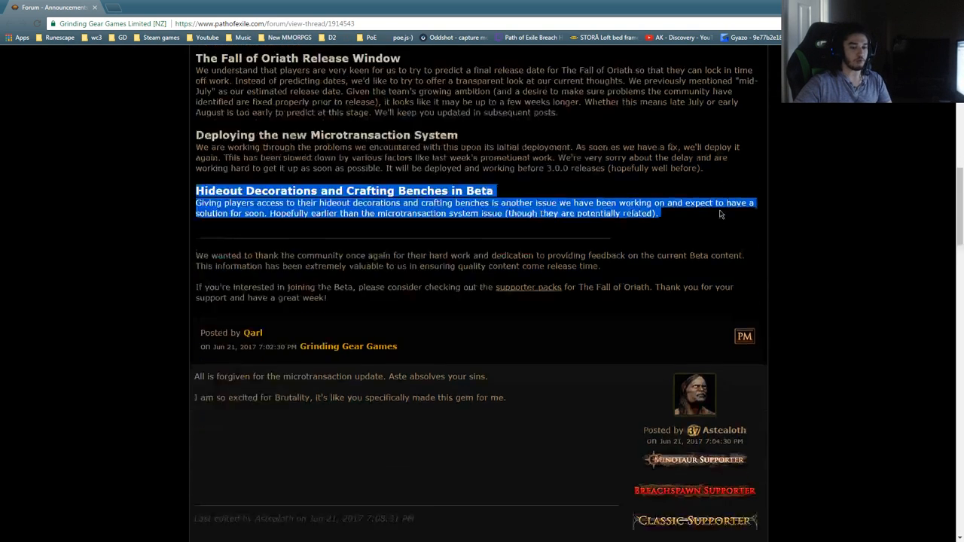
scroll("up", 3)
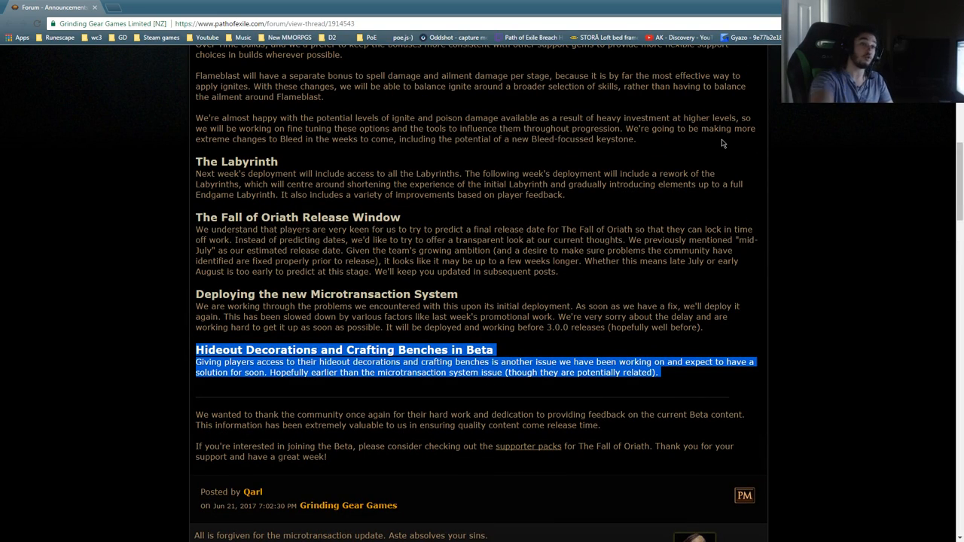
scroll("down", 3)
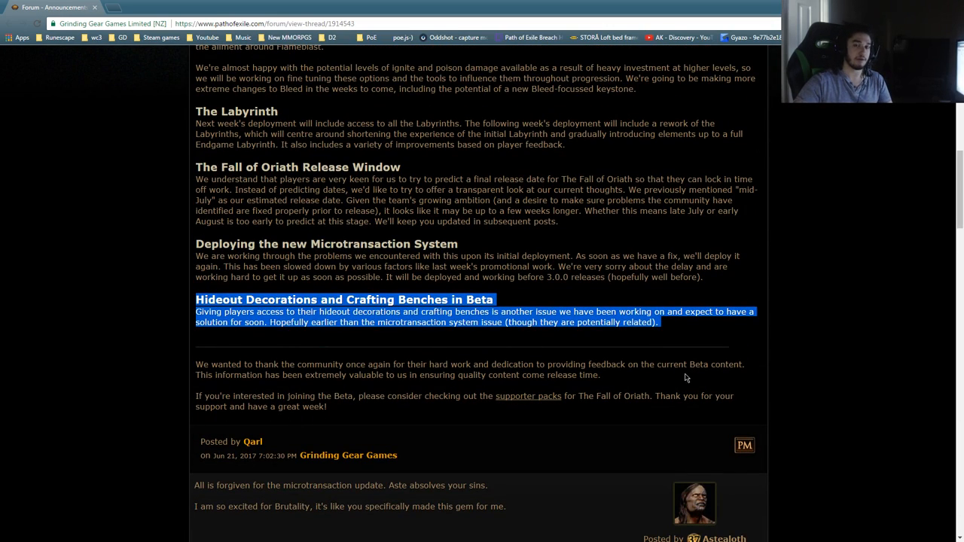
mouse_move(530, 518)
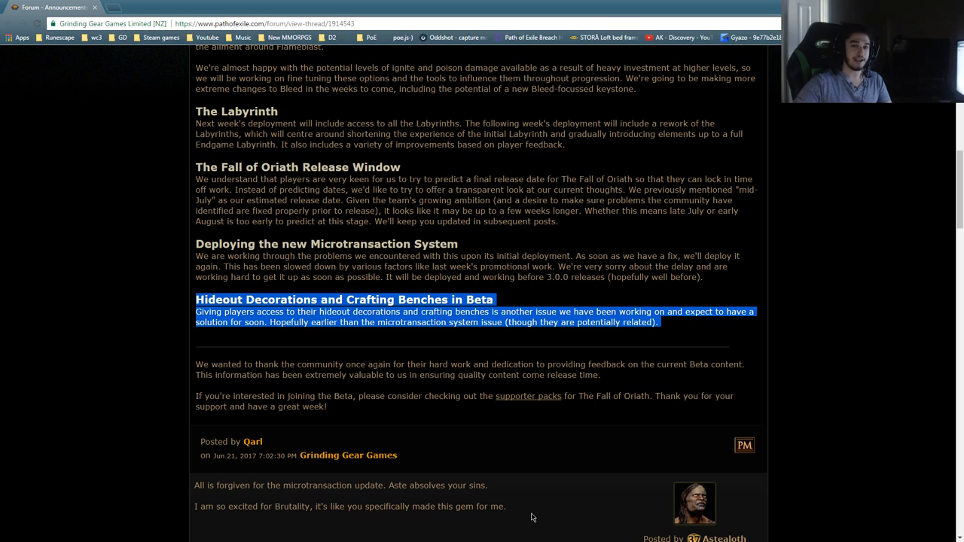